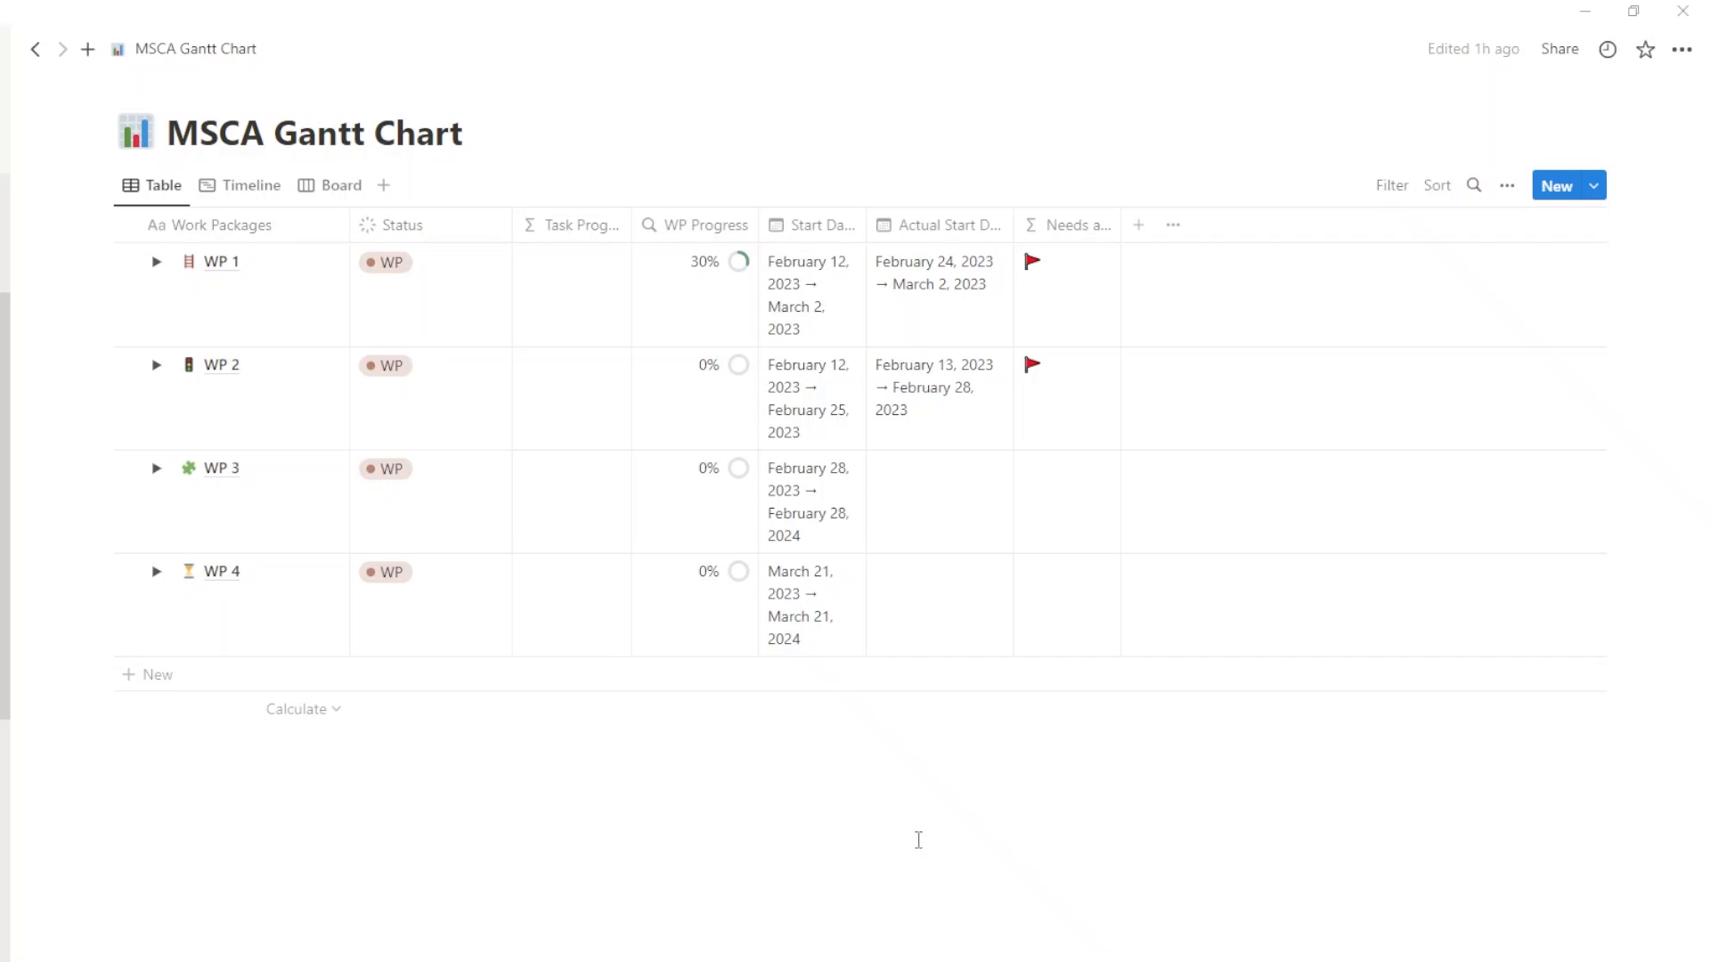
mouse_move(916, 839)
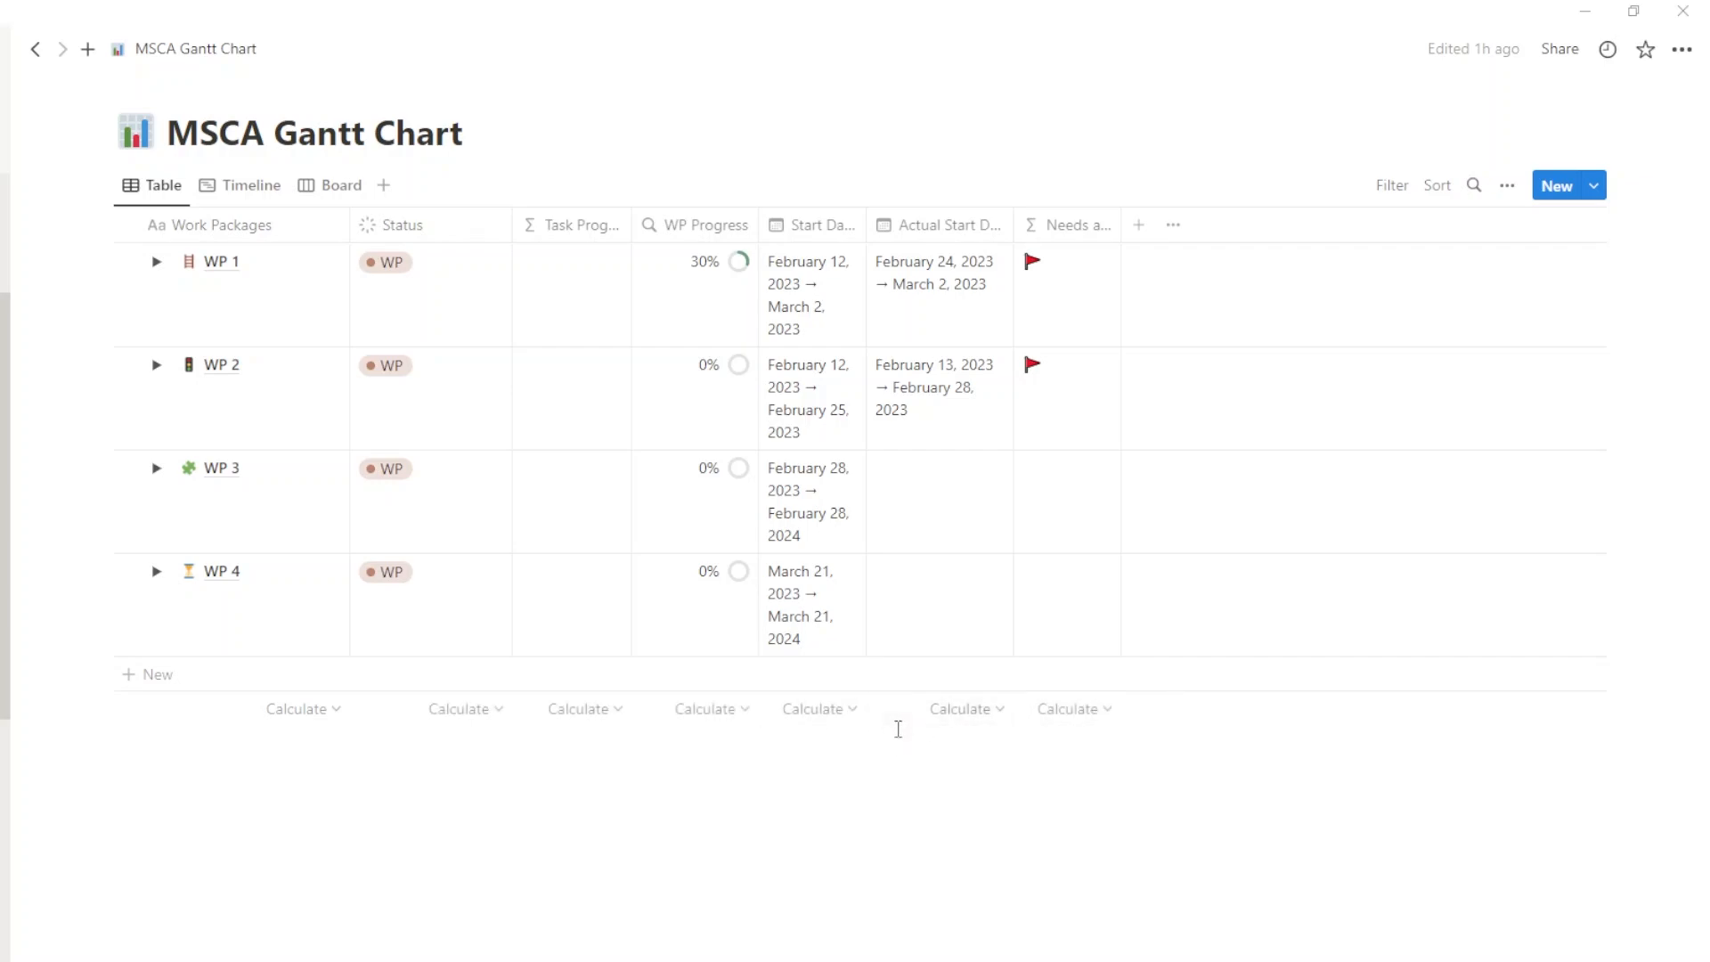
mouse_move(814, 709)
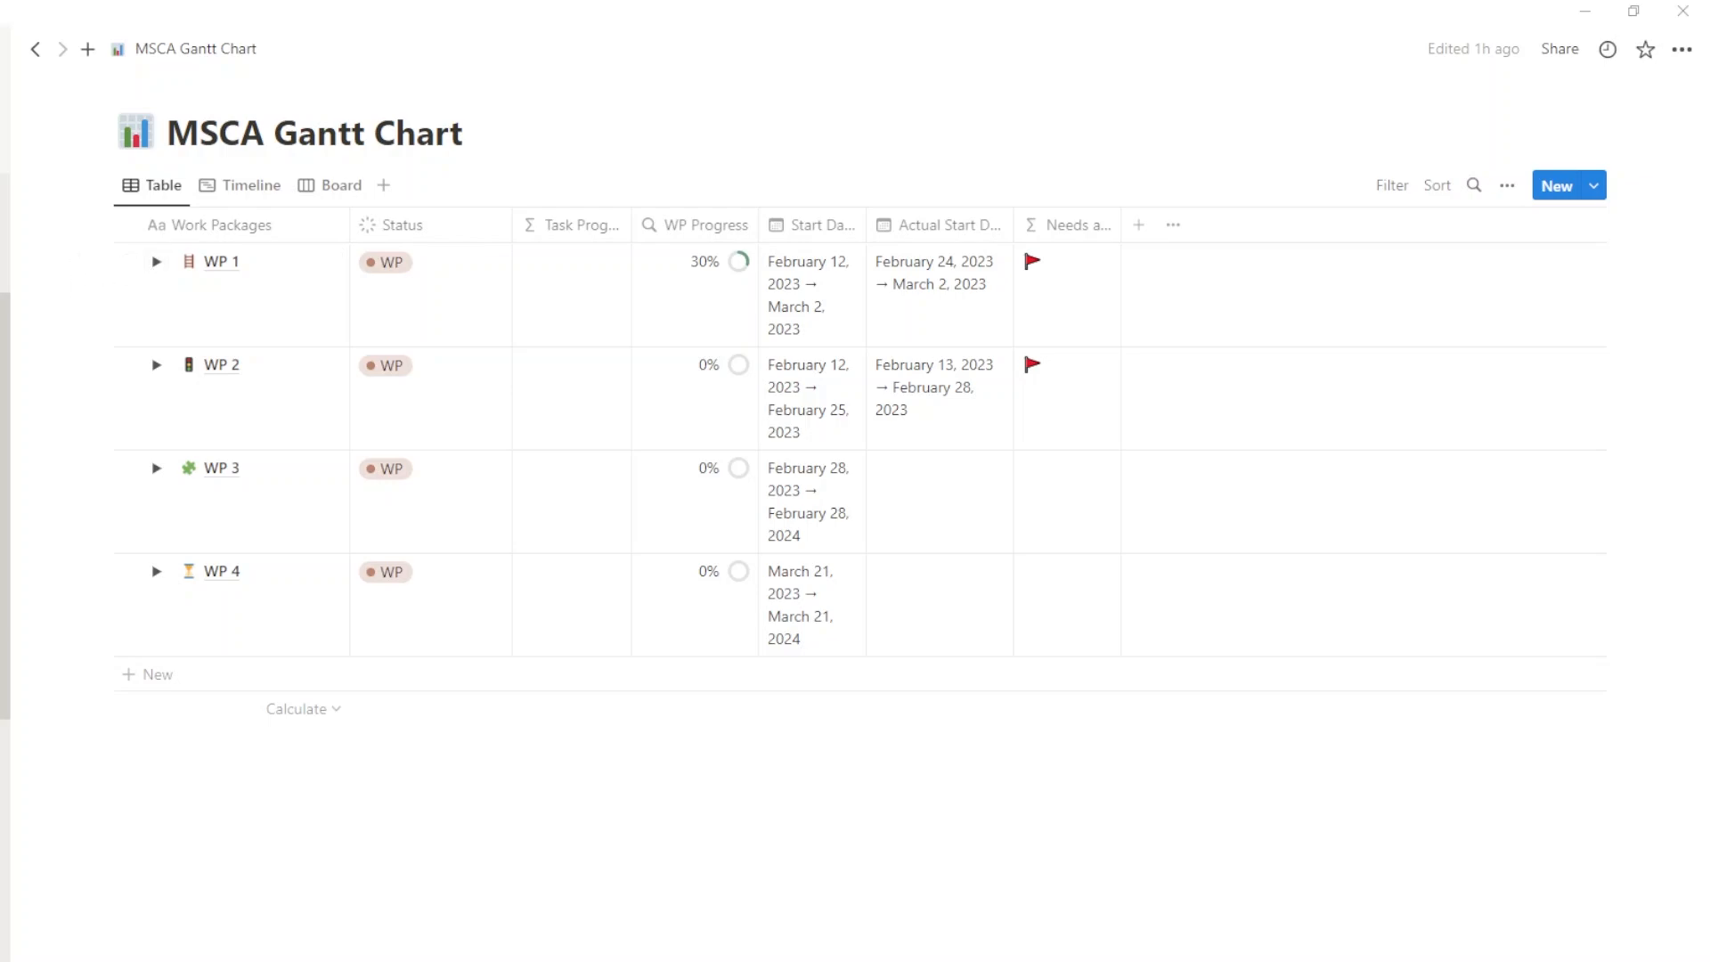
mouse_move(404, 513)
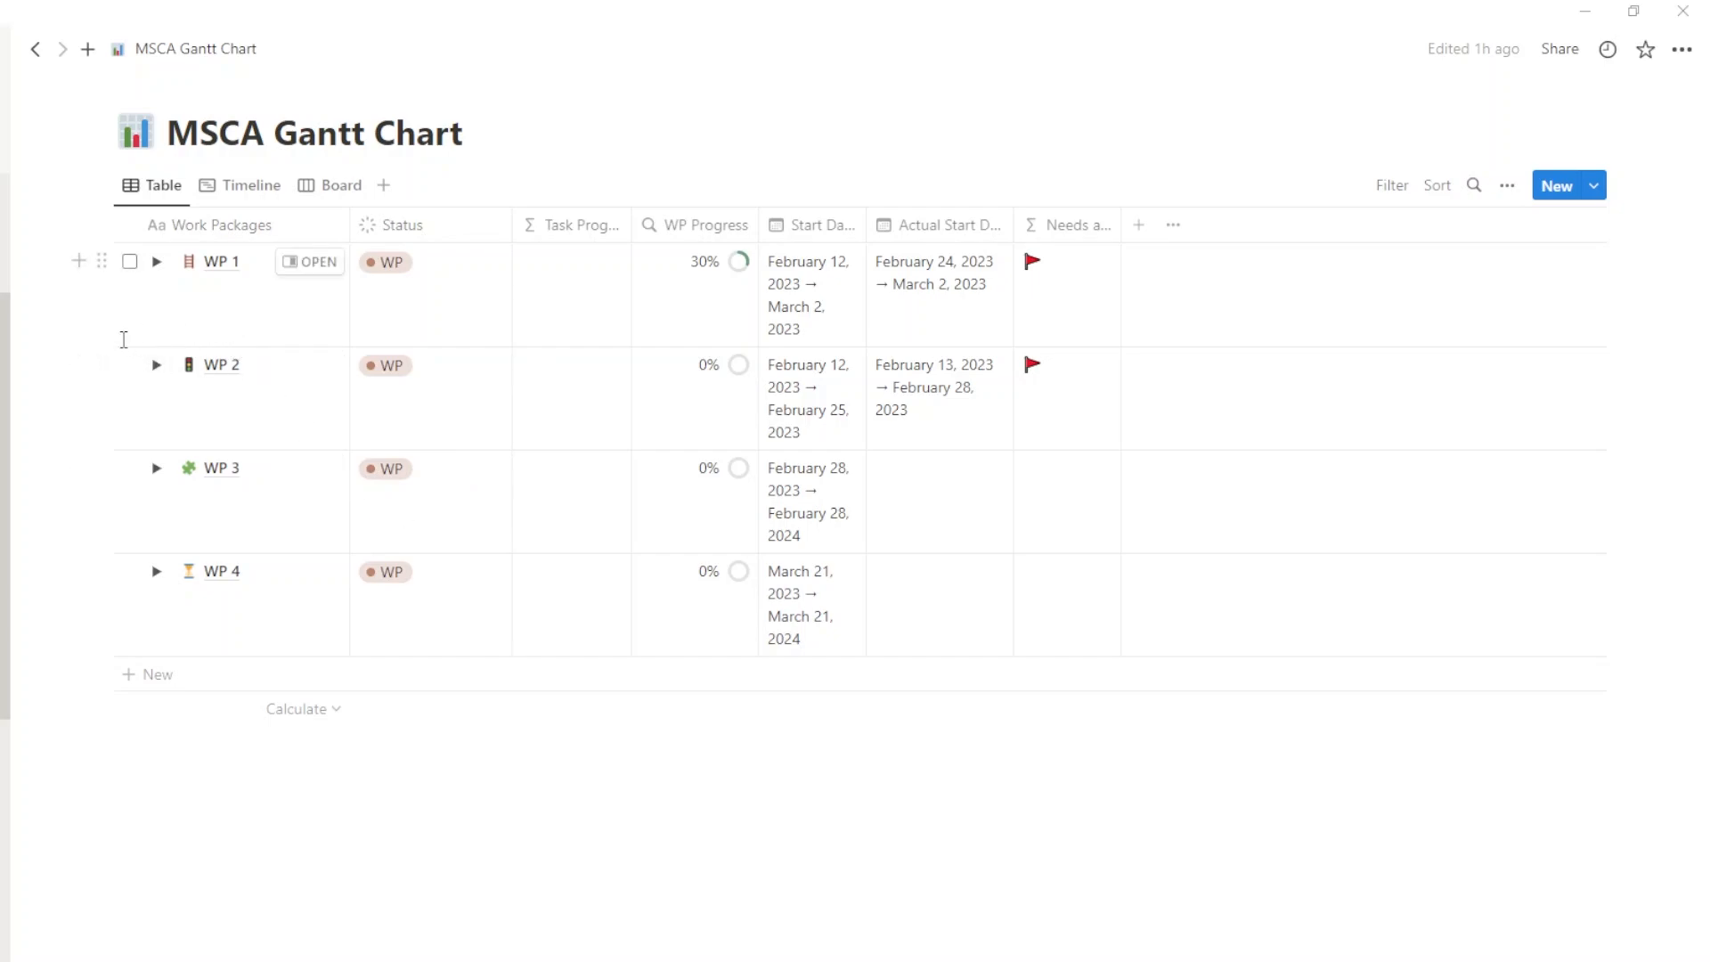
mouse_move(276, 149)
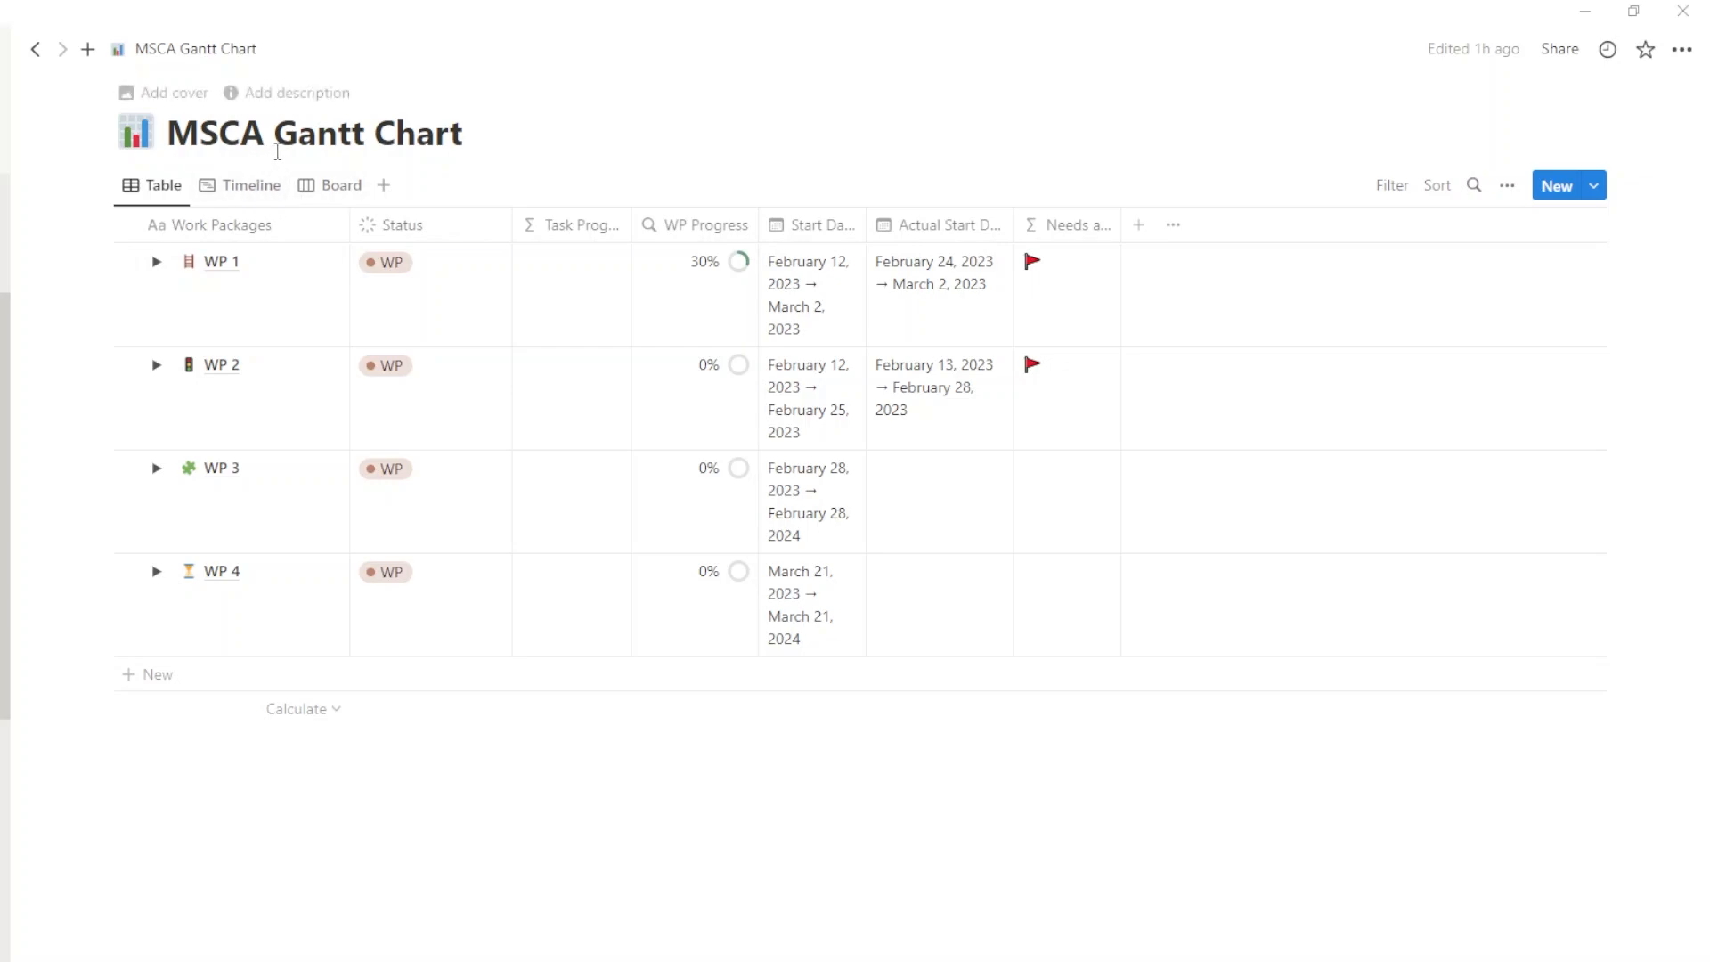
mouse_move(277, 157)
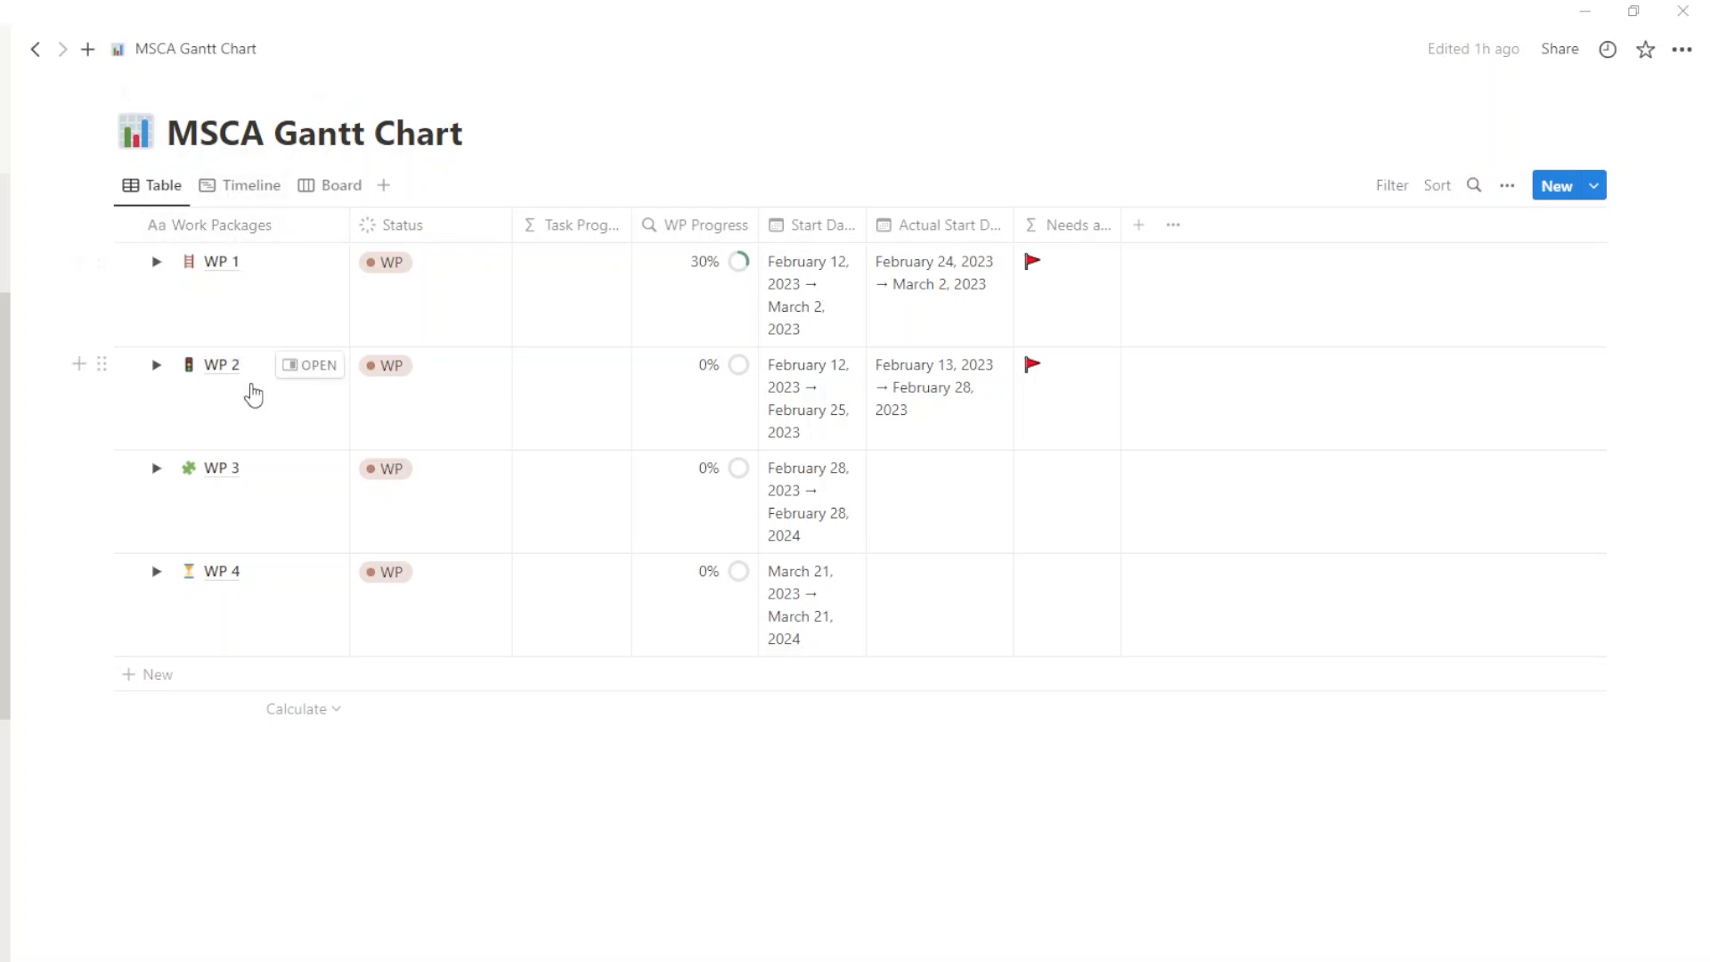
Step: Expand WP 1 to reveal Task 1.1–1.3, milestone M1.1 and deliverable D1.1
left_click(157, 262)
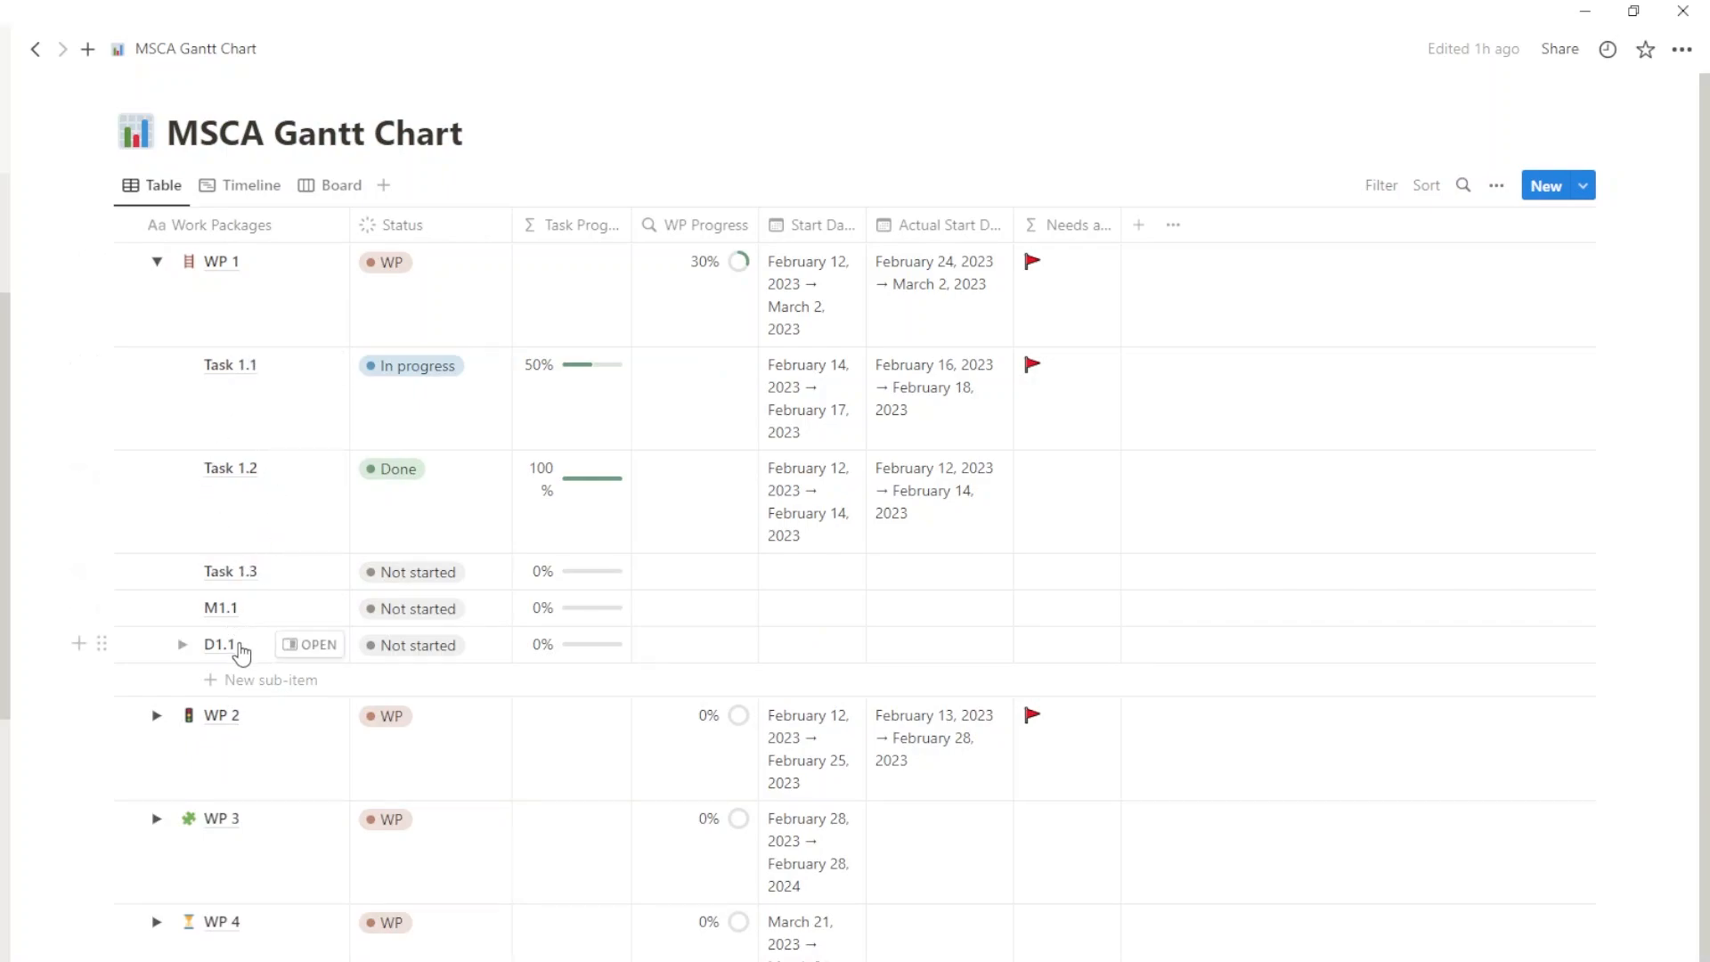
mouse_move(247, 656)
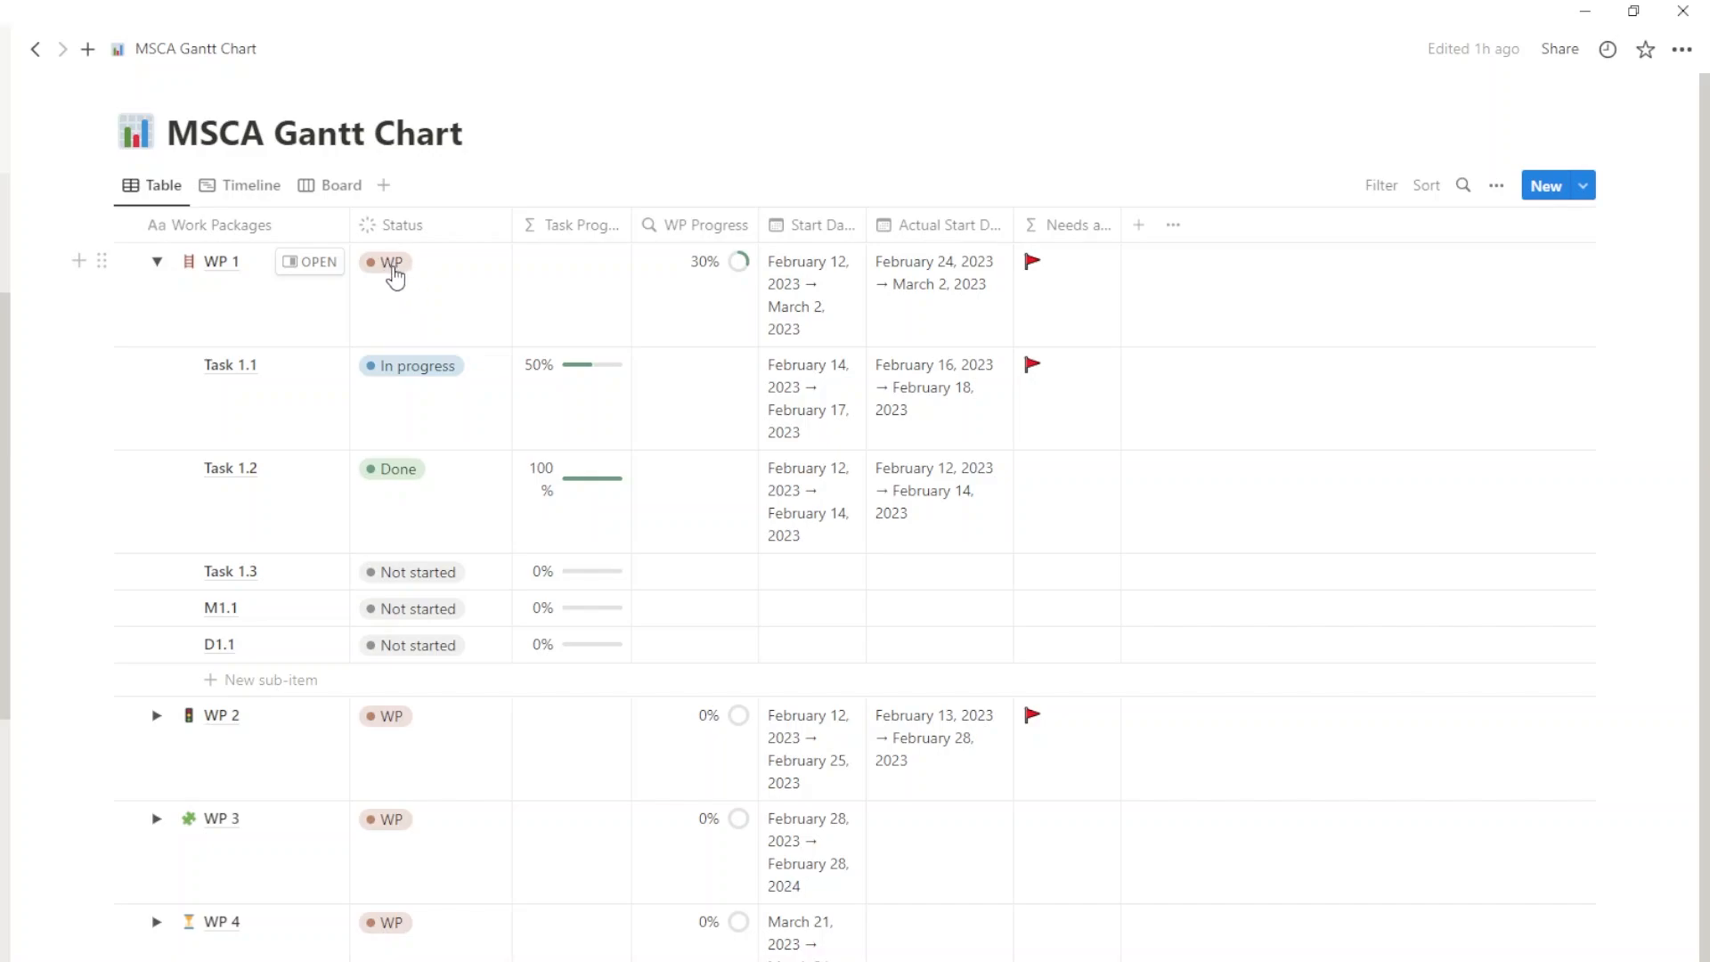
mouse_move(412, 282)
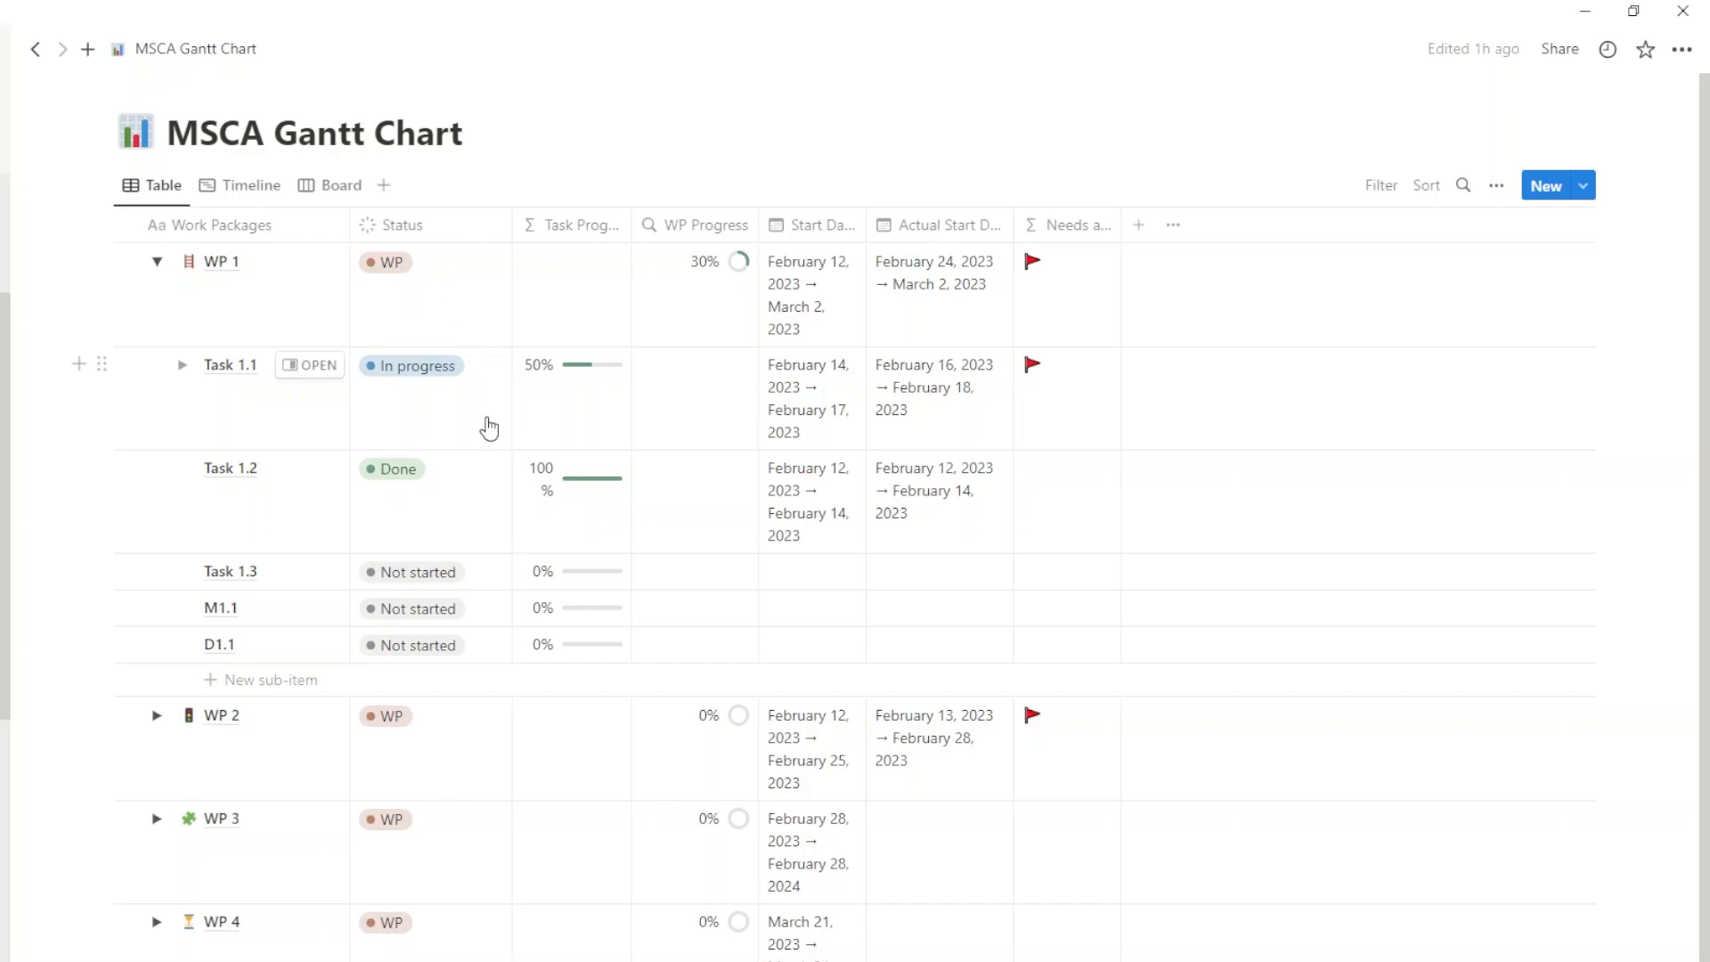
left_click(412, 365)
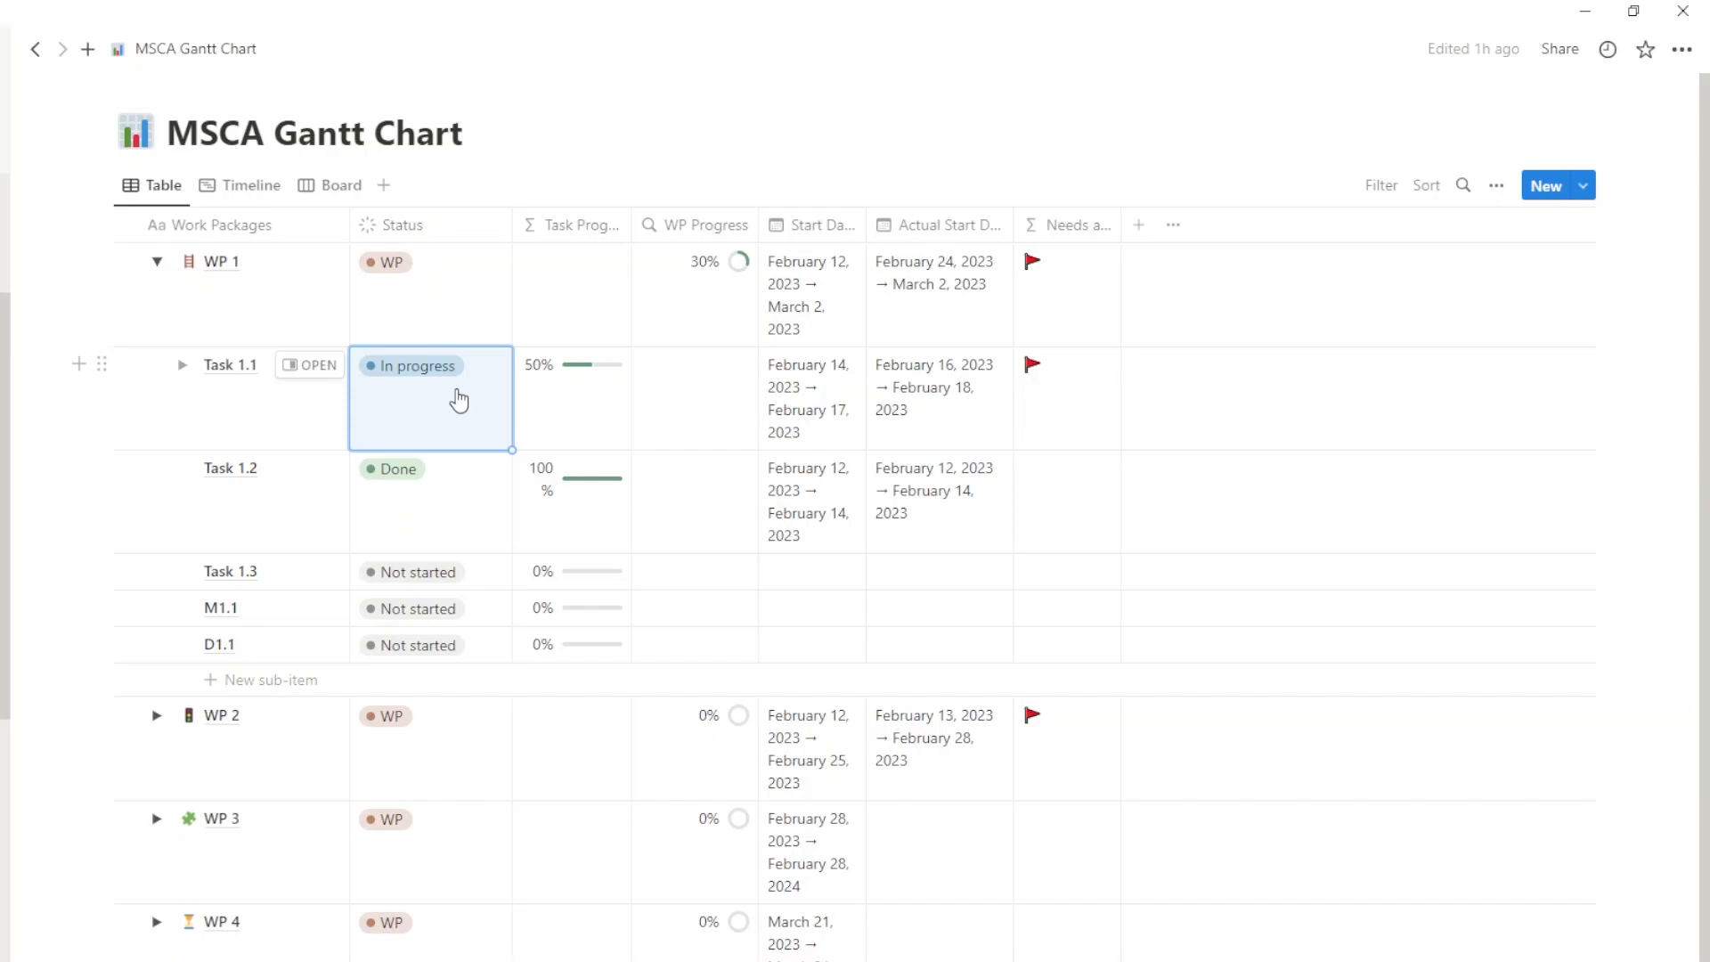
mouse_move(445, 478)
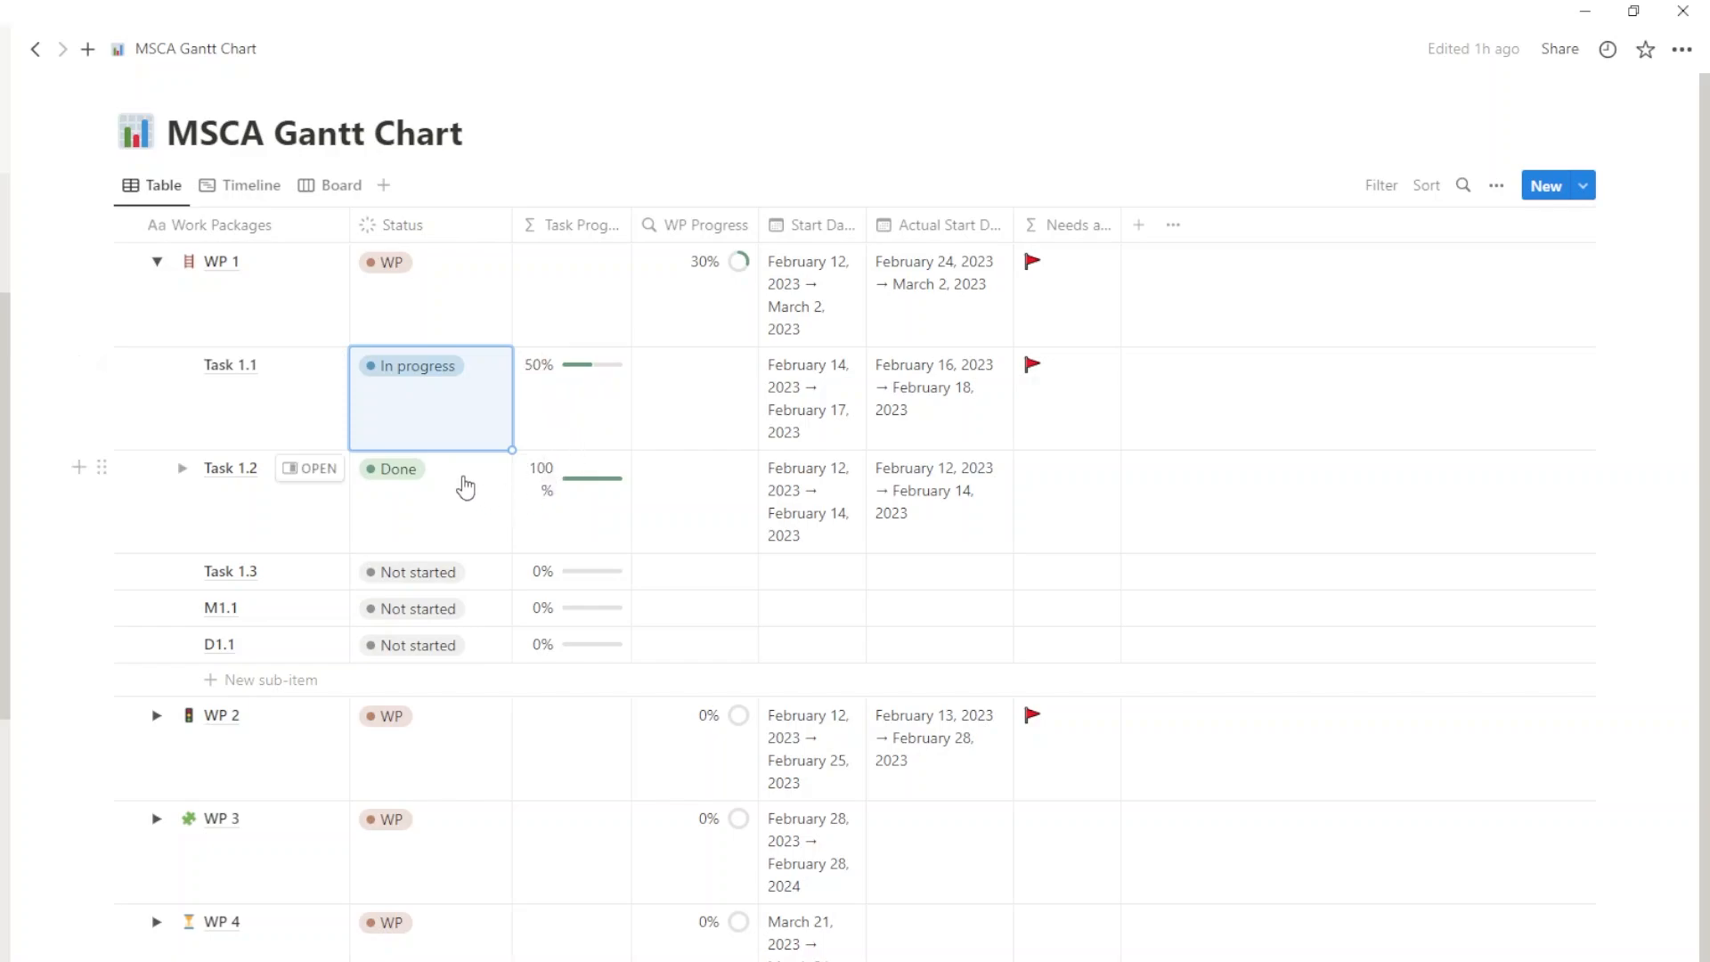
left_click(392, 468)
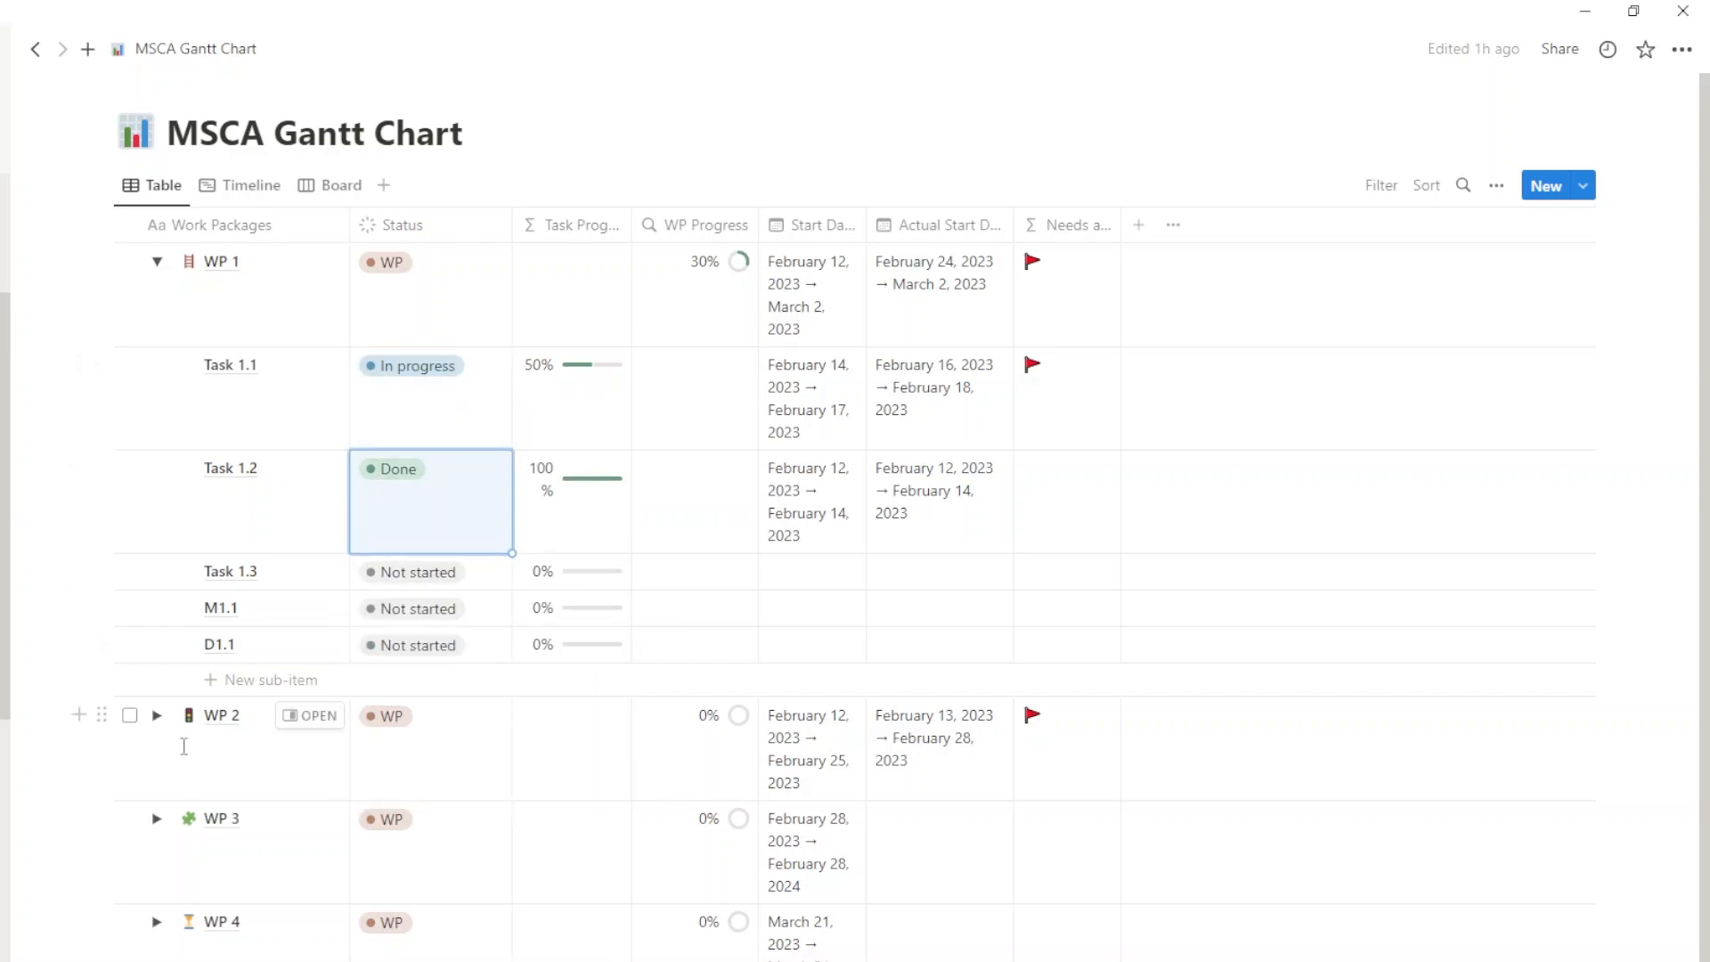
mouse_move(524, 641)
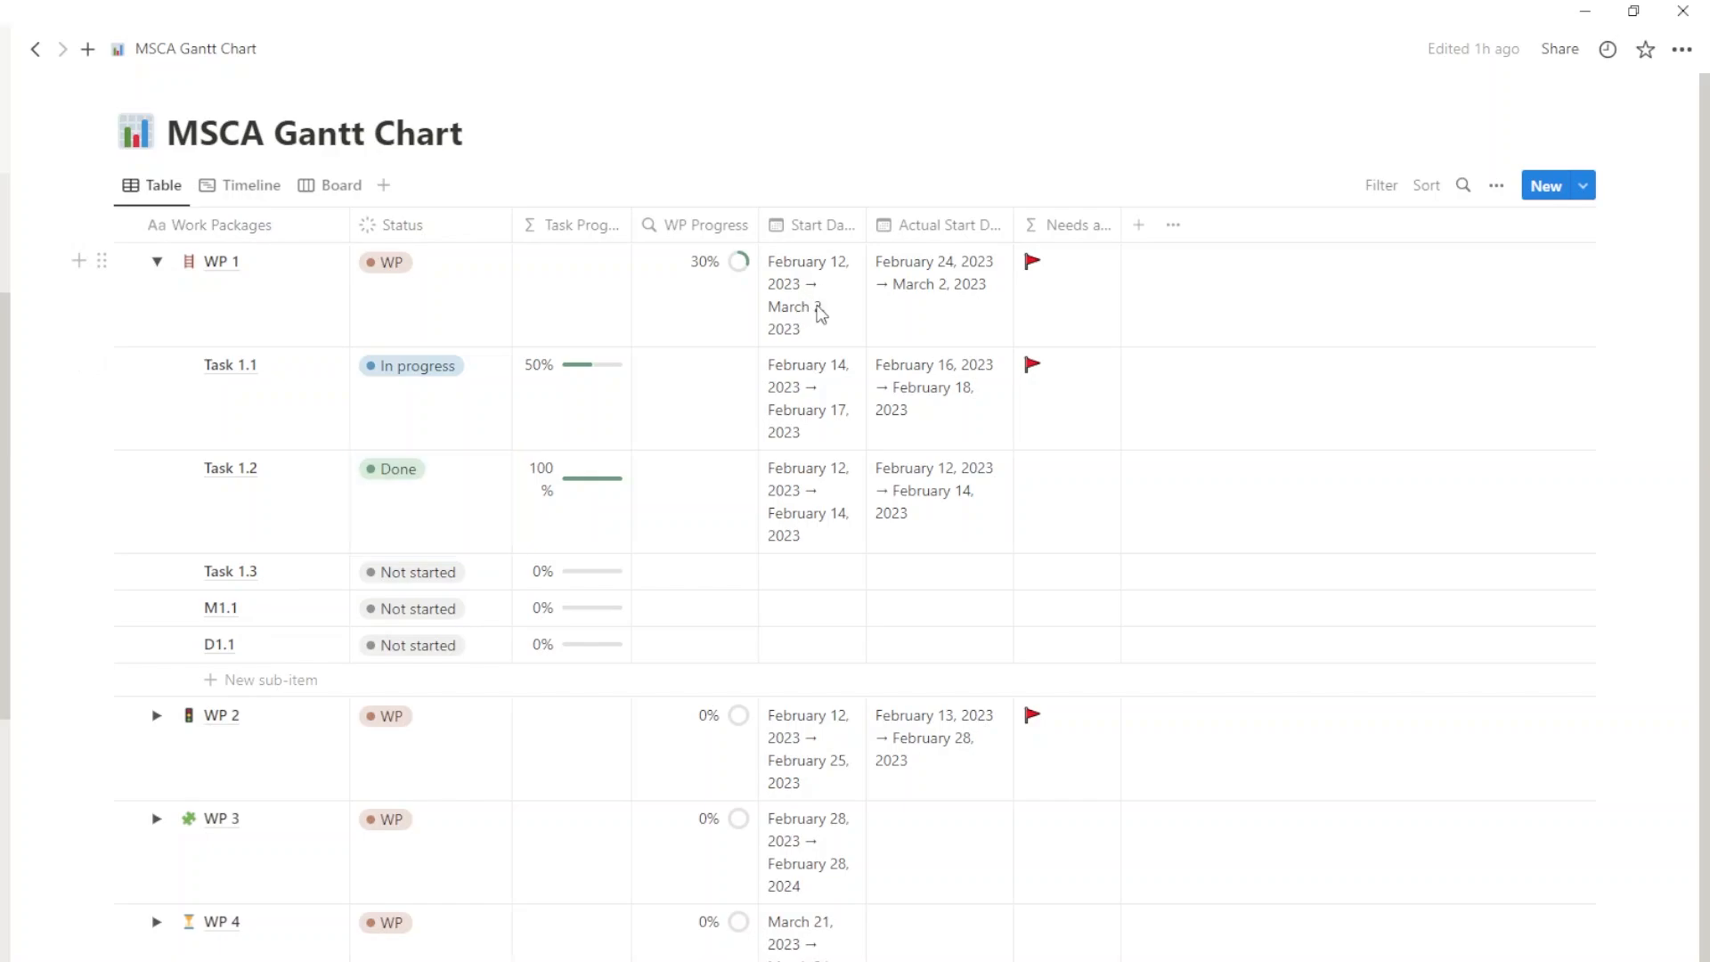
Step: Select WP 1's actual start date, then view WP 1–4 as timeline bars
left_click(809, 294)
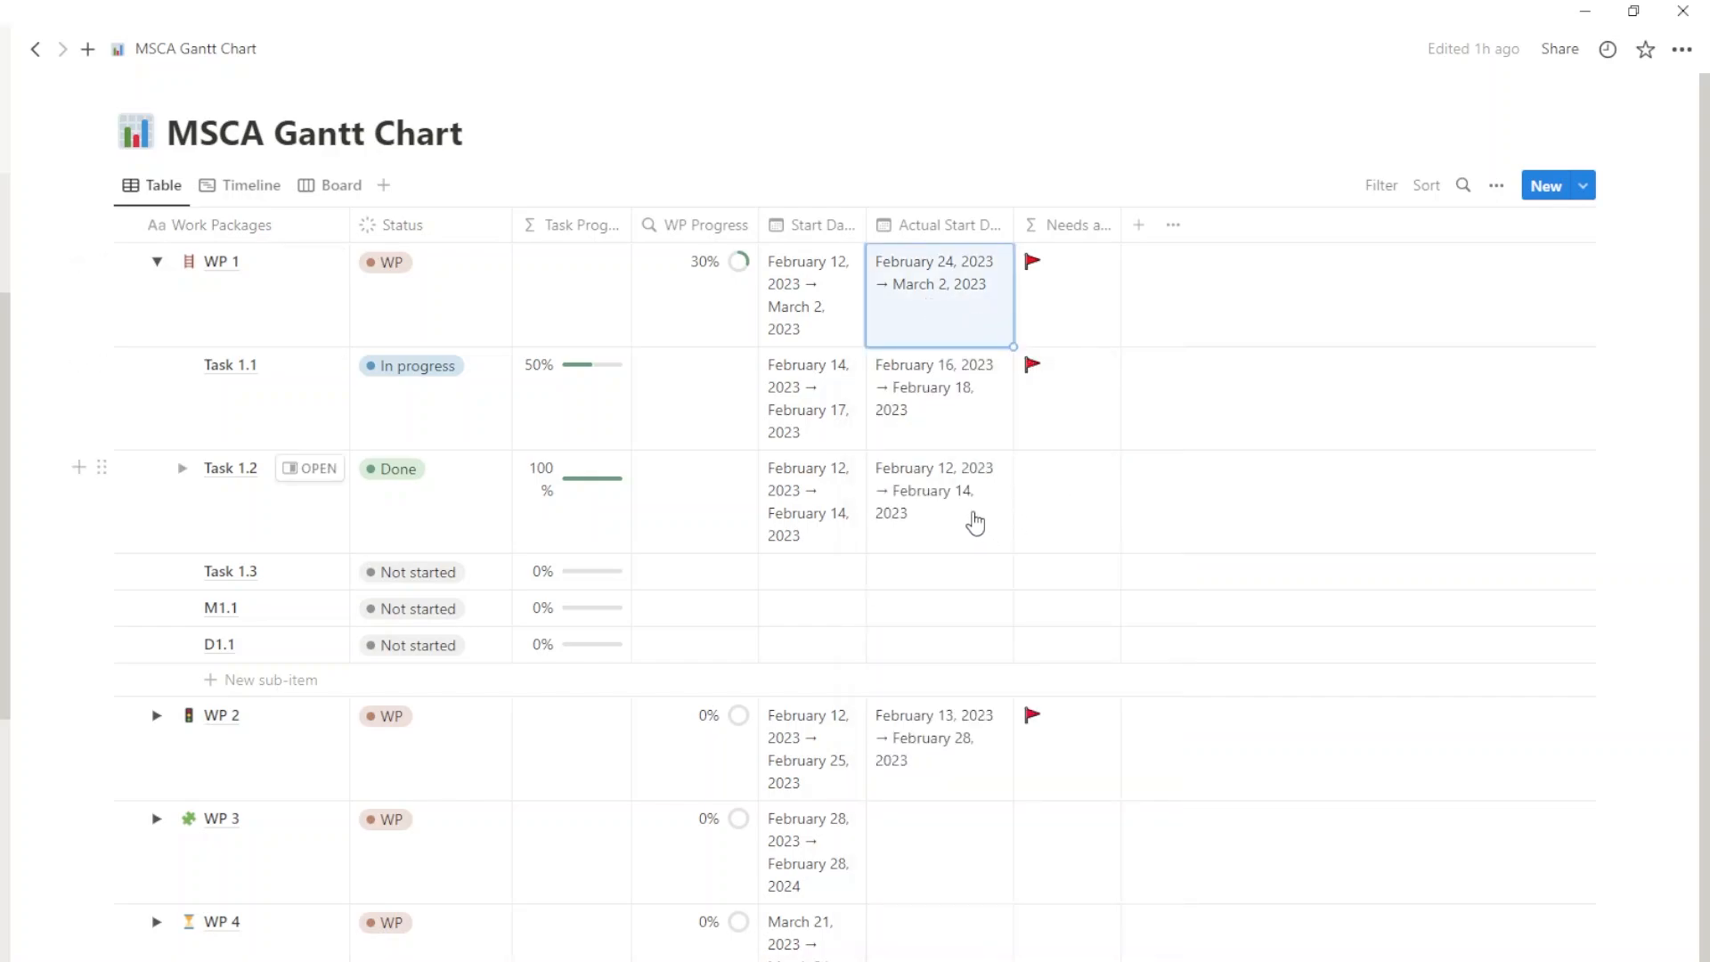
mouse_move(967, 518)
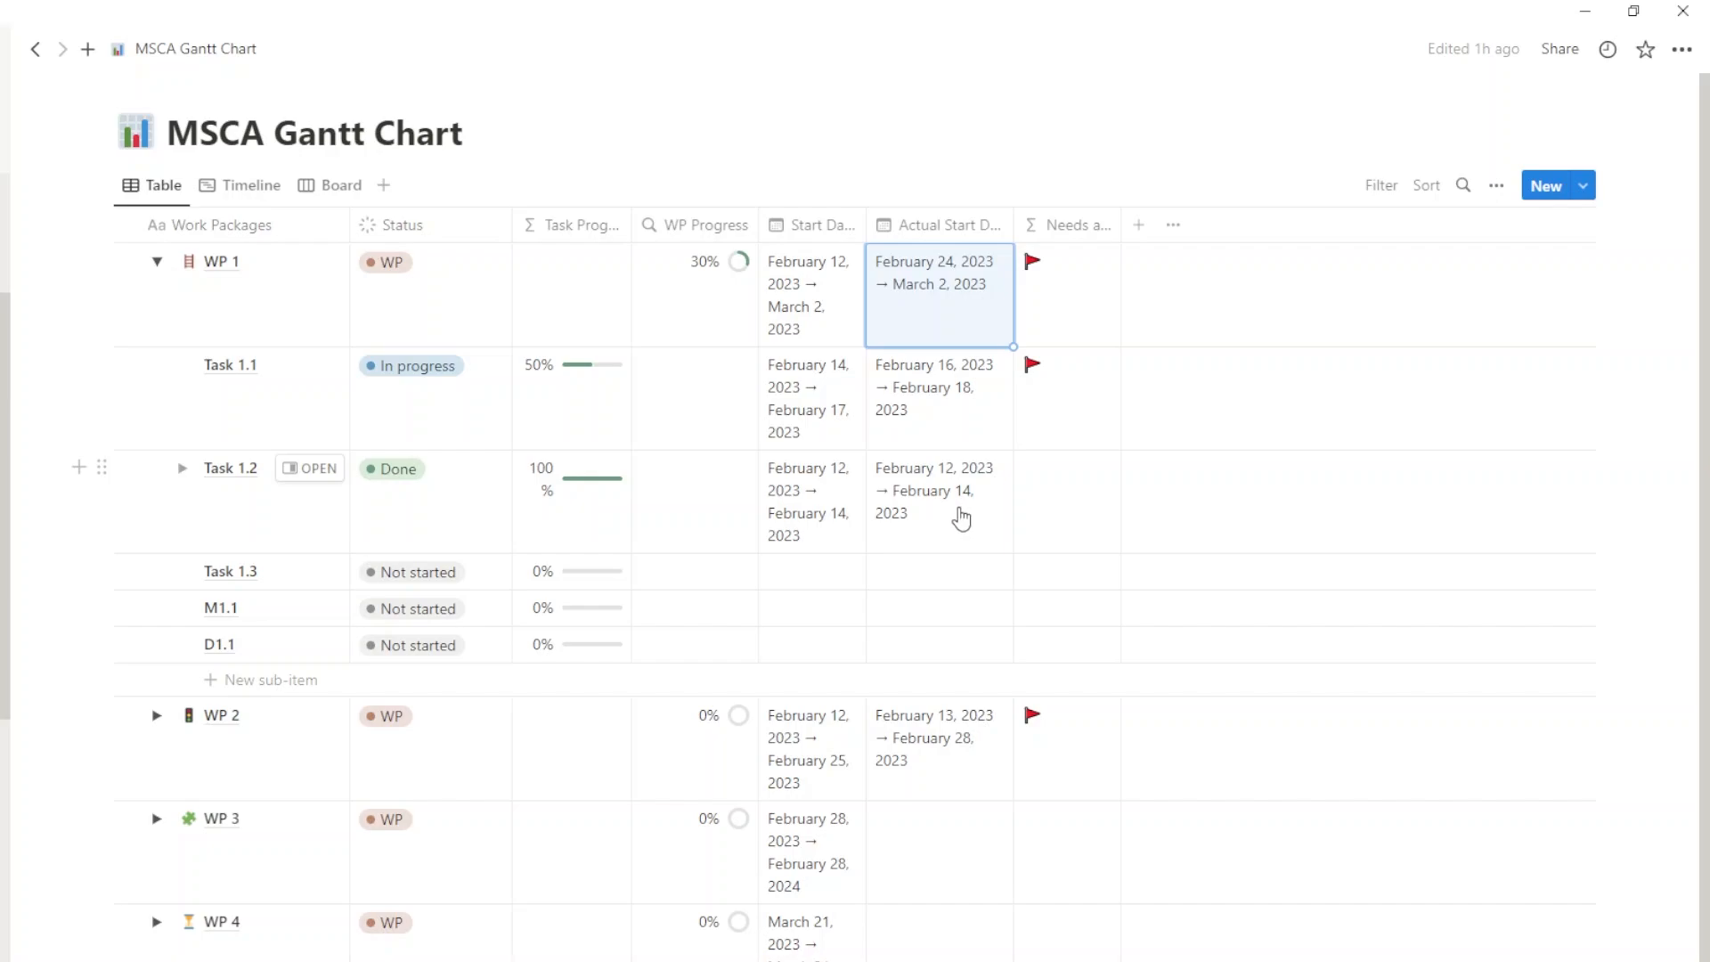
mouse_move(1010, 447)
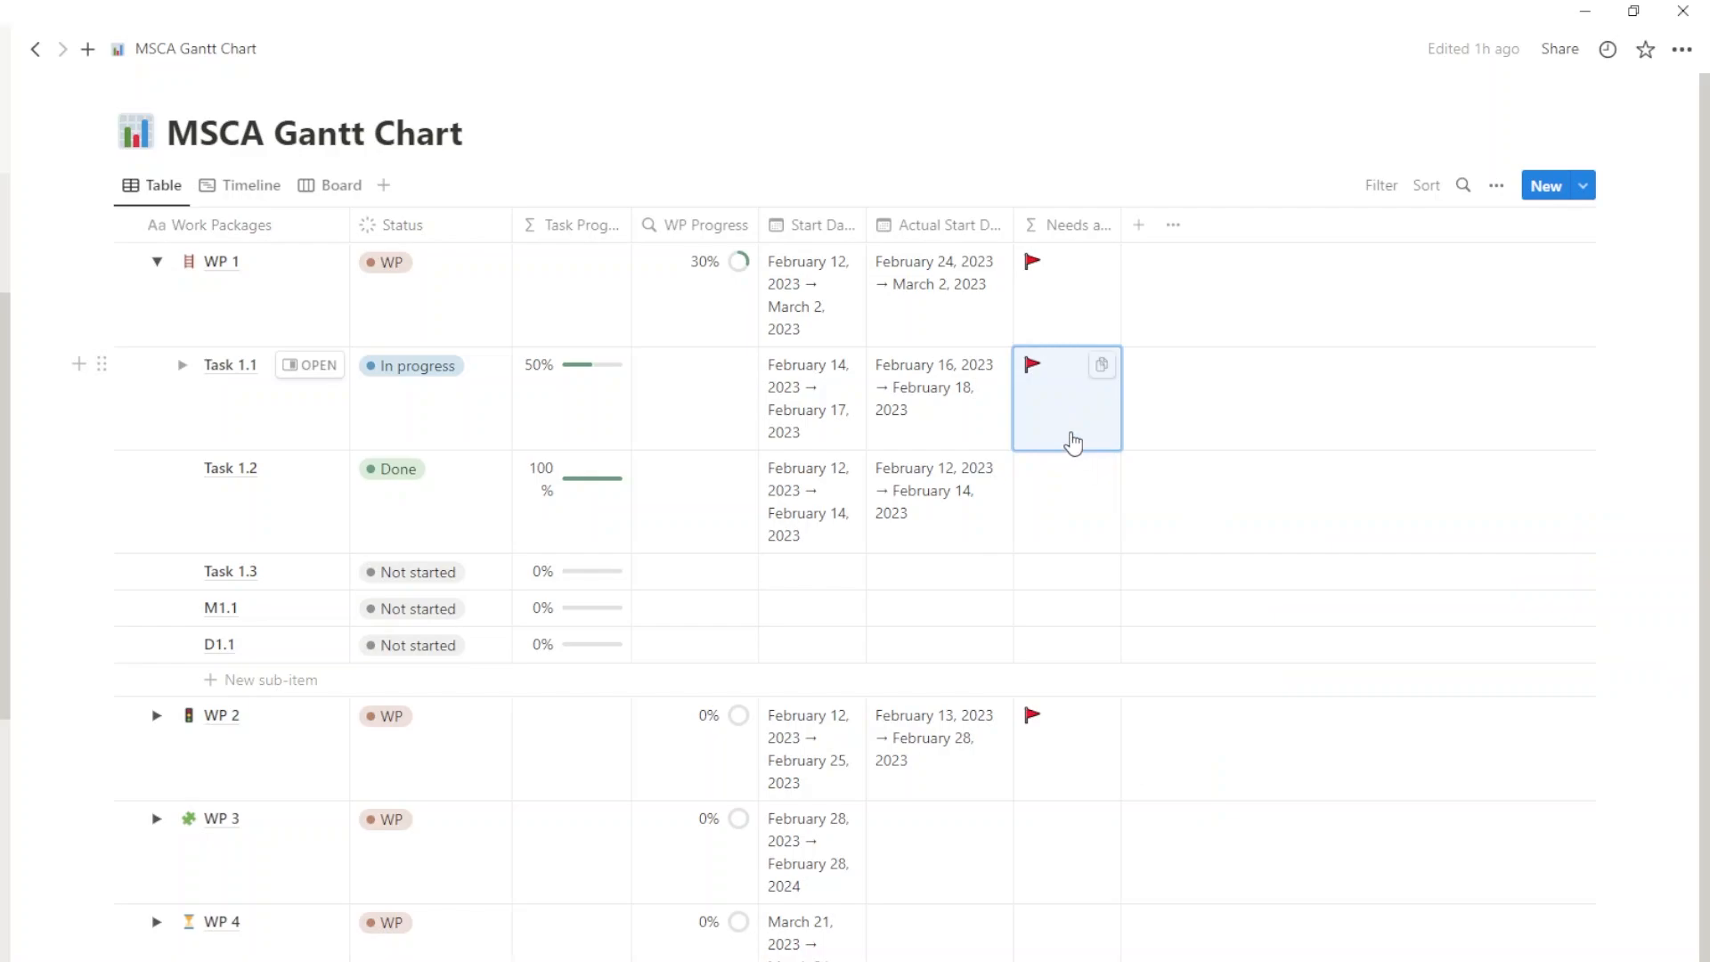
left_click(249, 183)
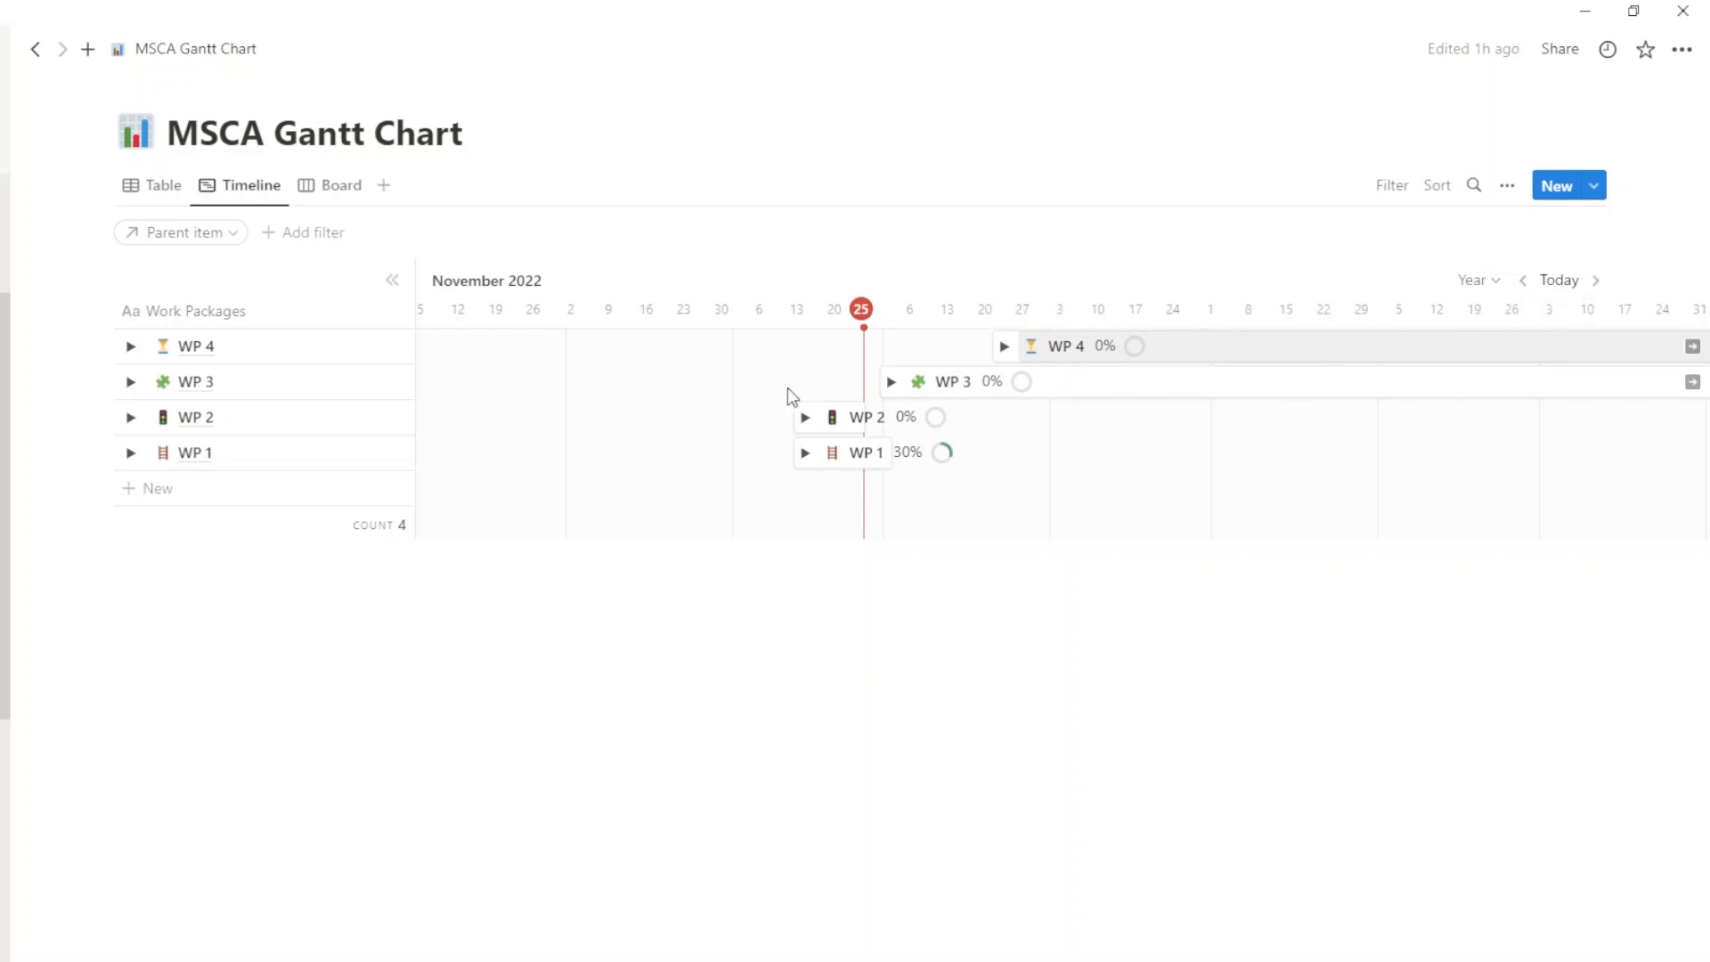
Step: Expand WP 1 on the timeline, then view items as a board grouped by status
left_click(130, 452)
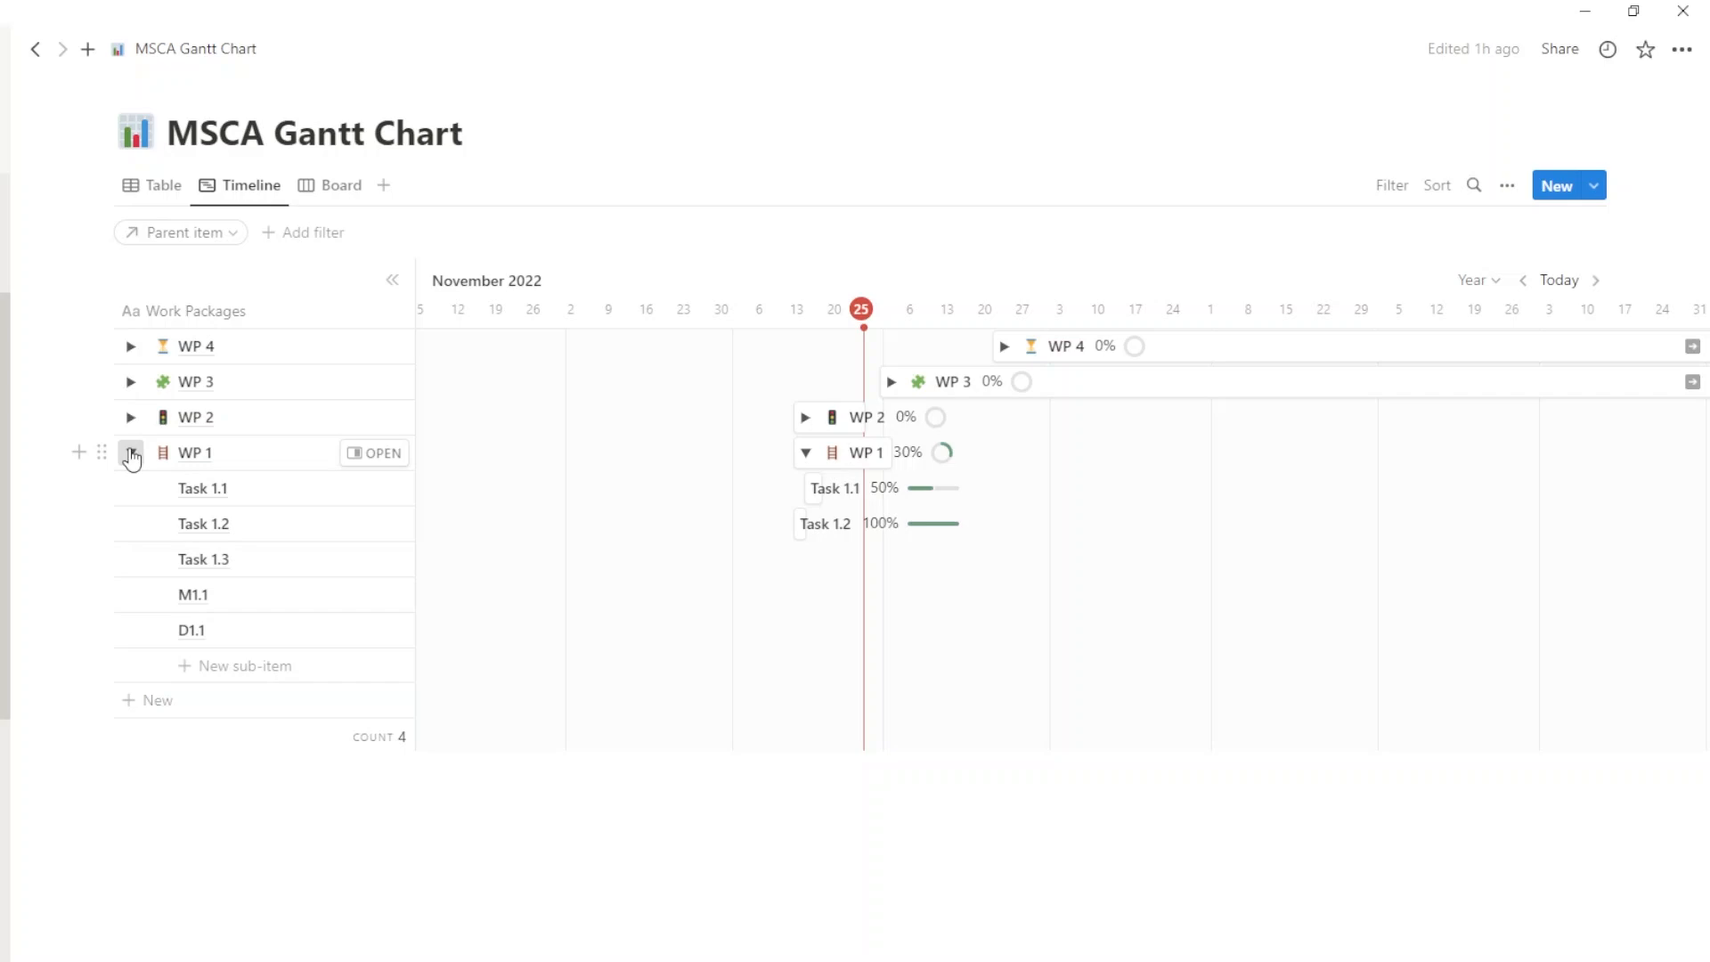
left_click(341, 183)
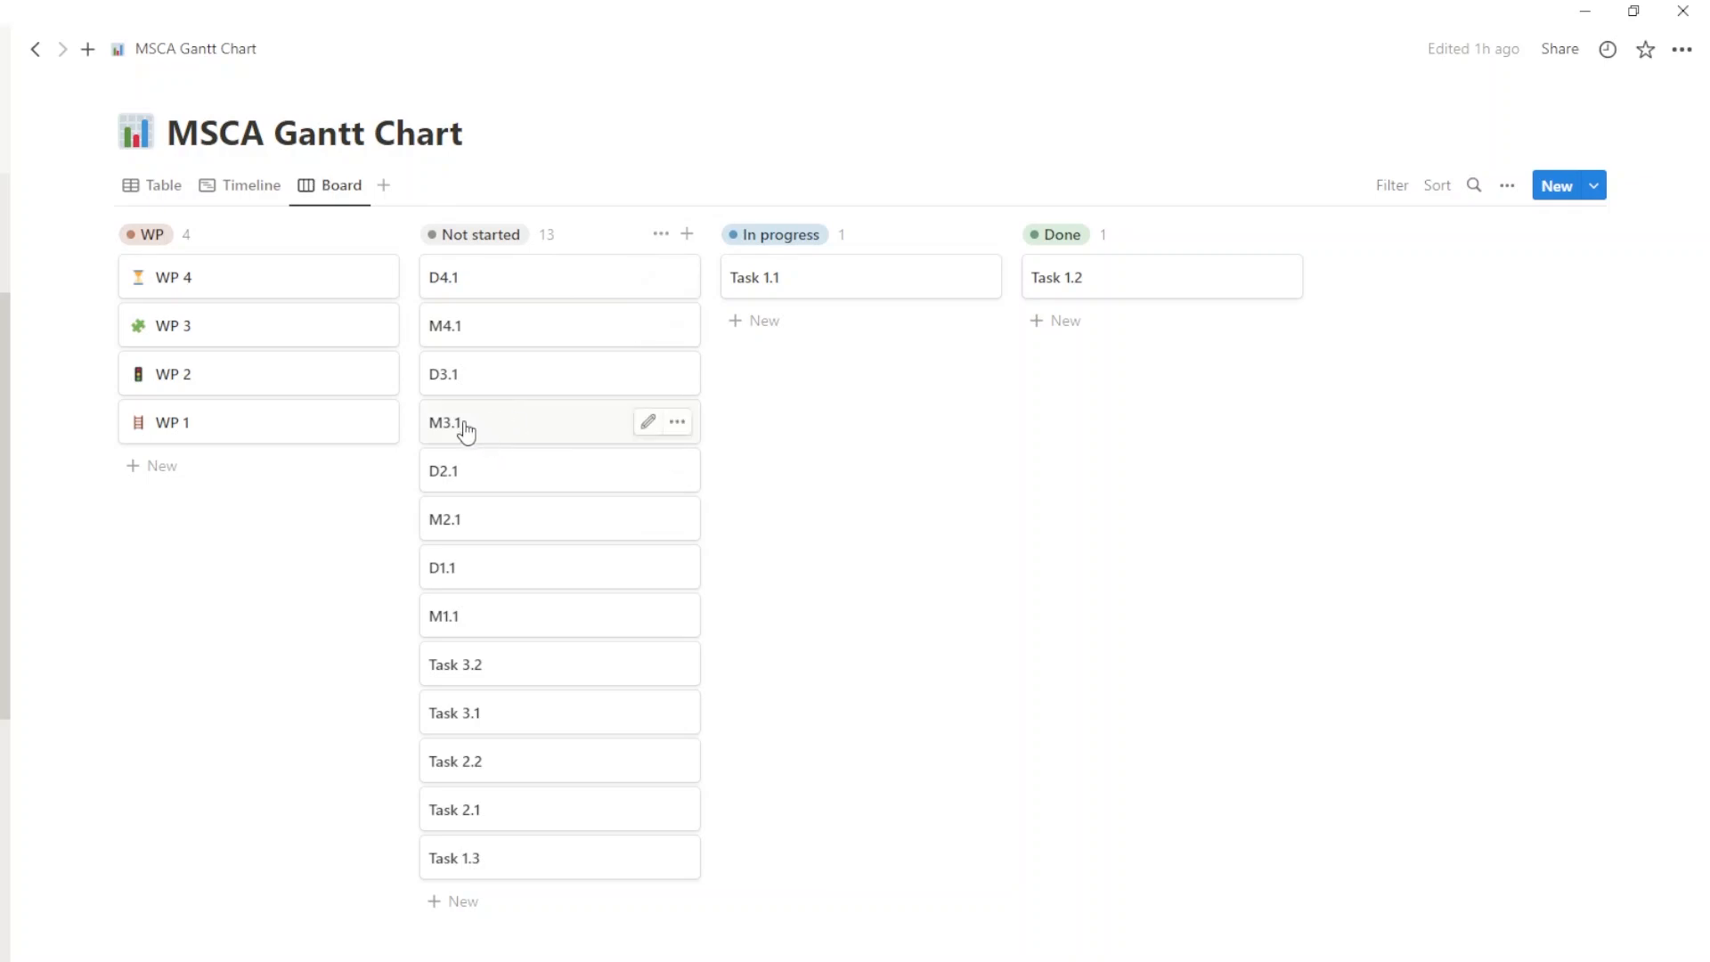
Step: Move M3.1 to In progress, raising WP 3 to 12.5%, and return to the table
left_click_drag(447, 424, 860, 325)
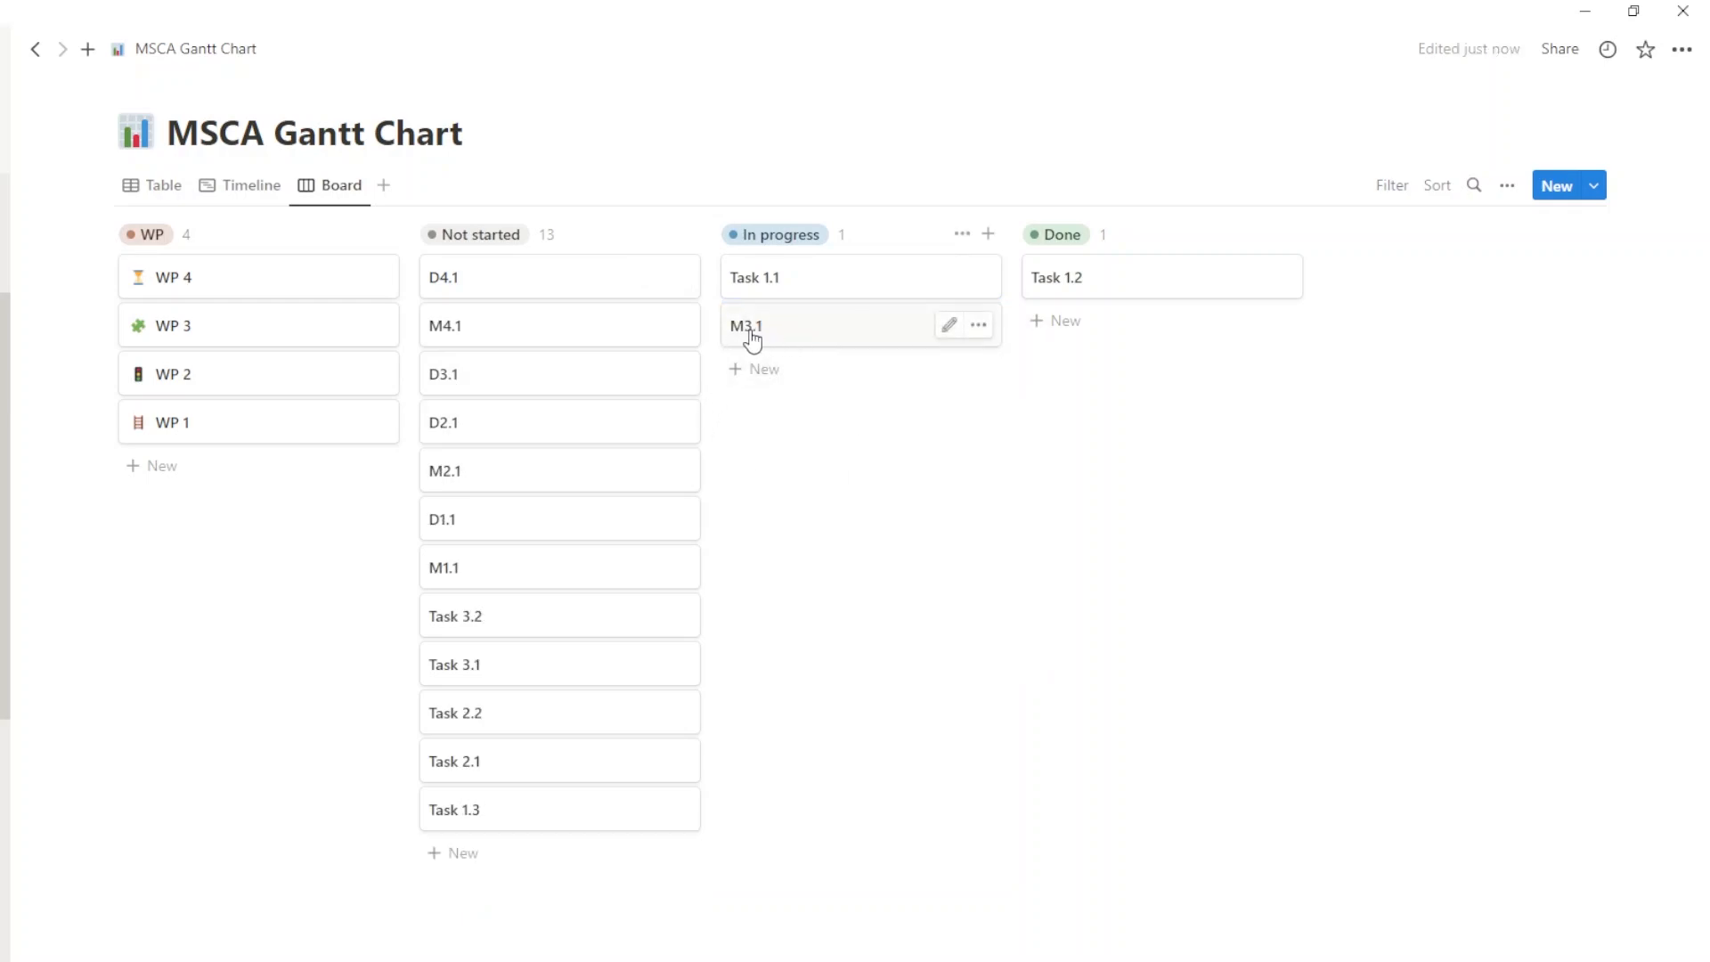
left_click_drag(557, 276, 860, 277)
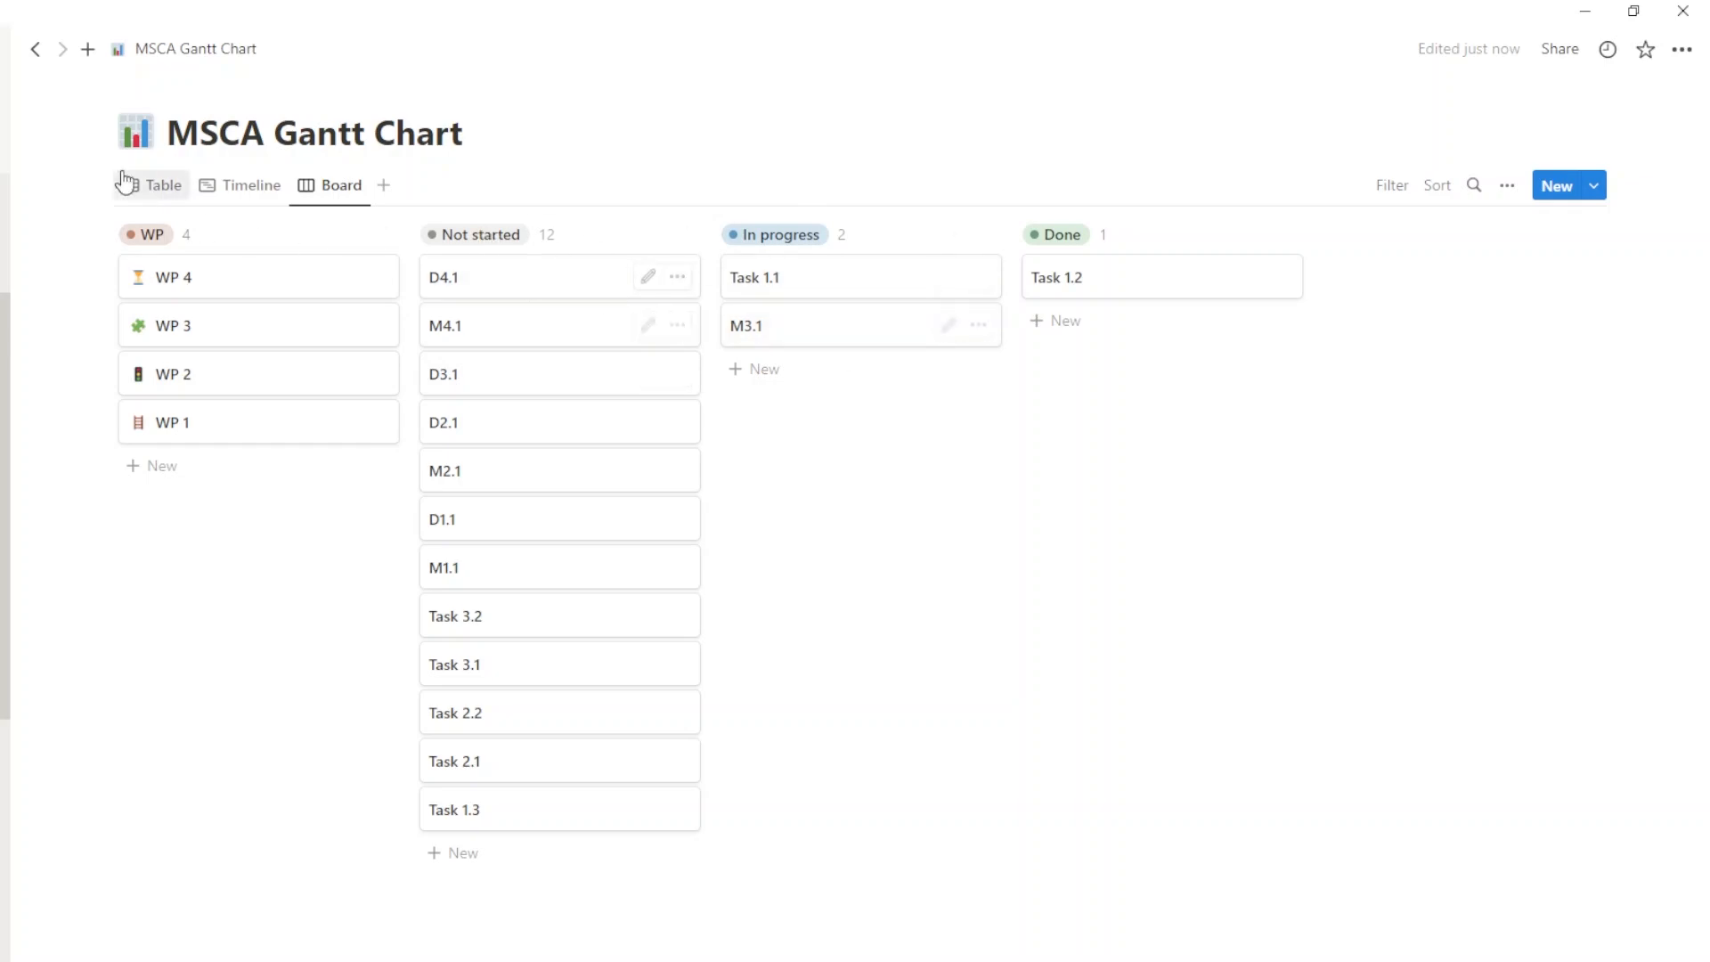
left_click(162, 183)
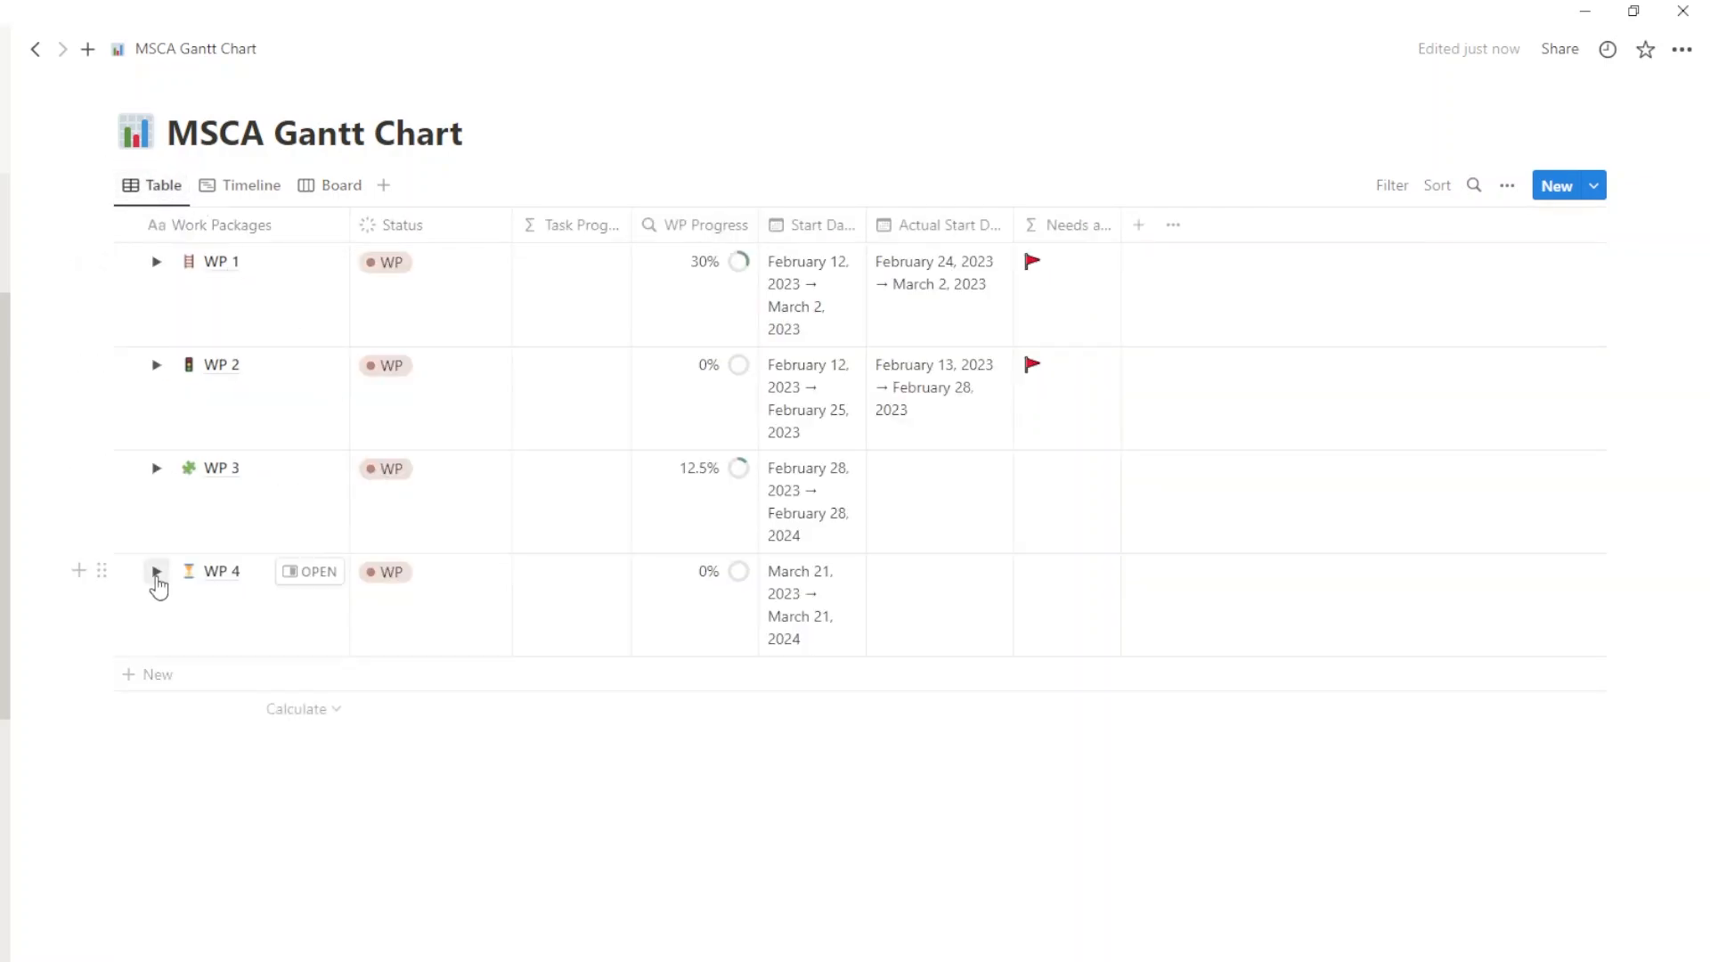
Step: Review WP 3's sub-items and the timeline, ending back on the table view
left_click(156, 469)
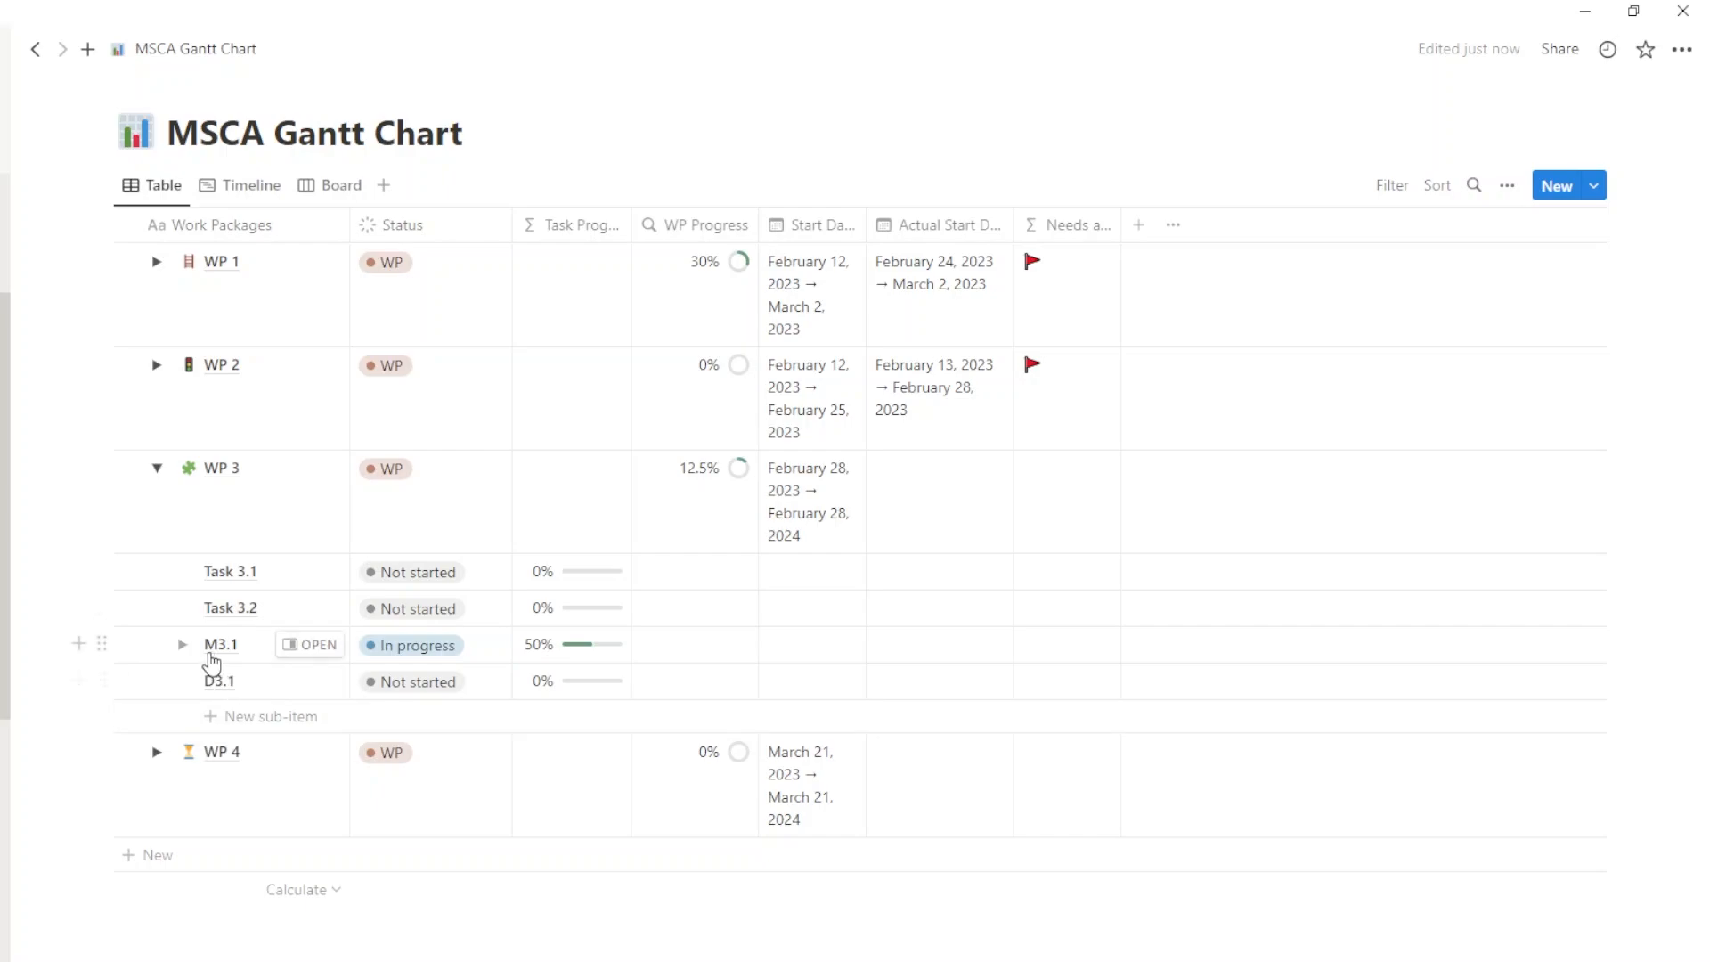
mouse_move(215, 663)
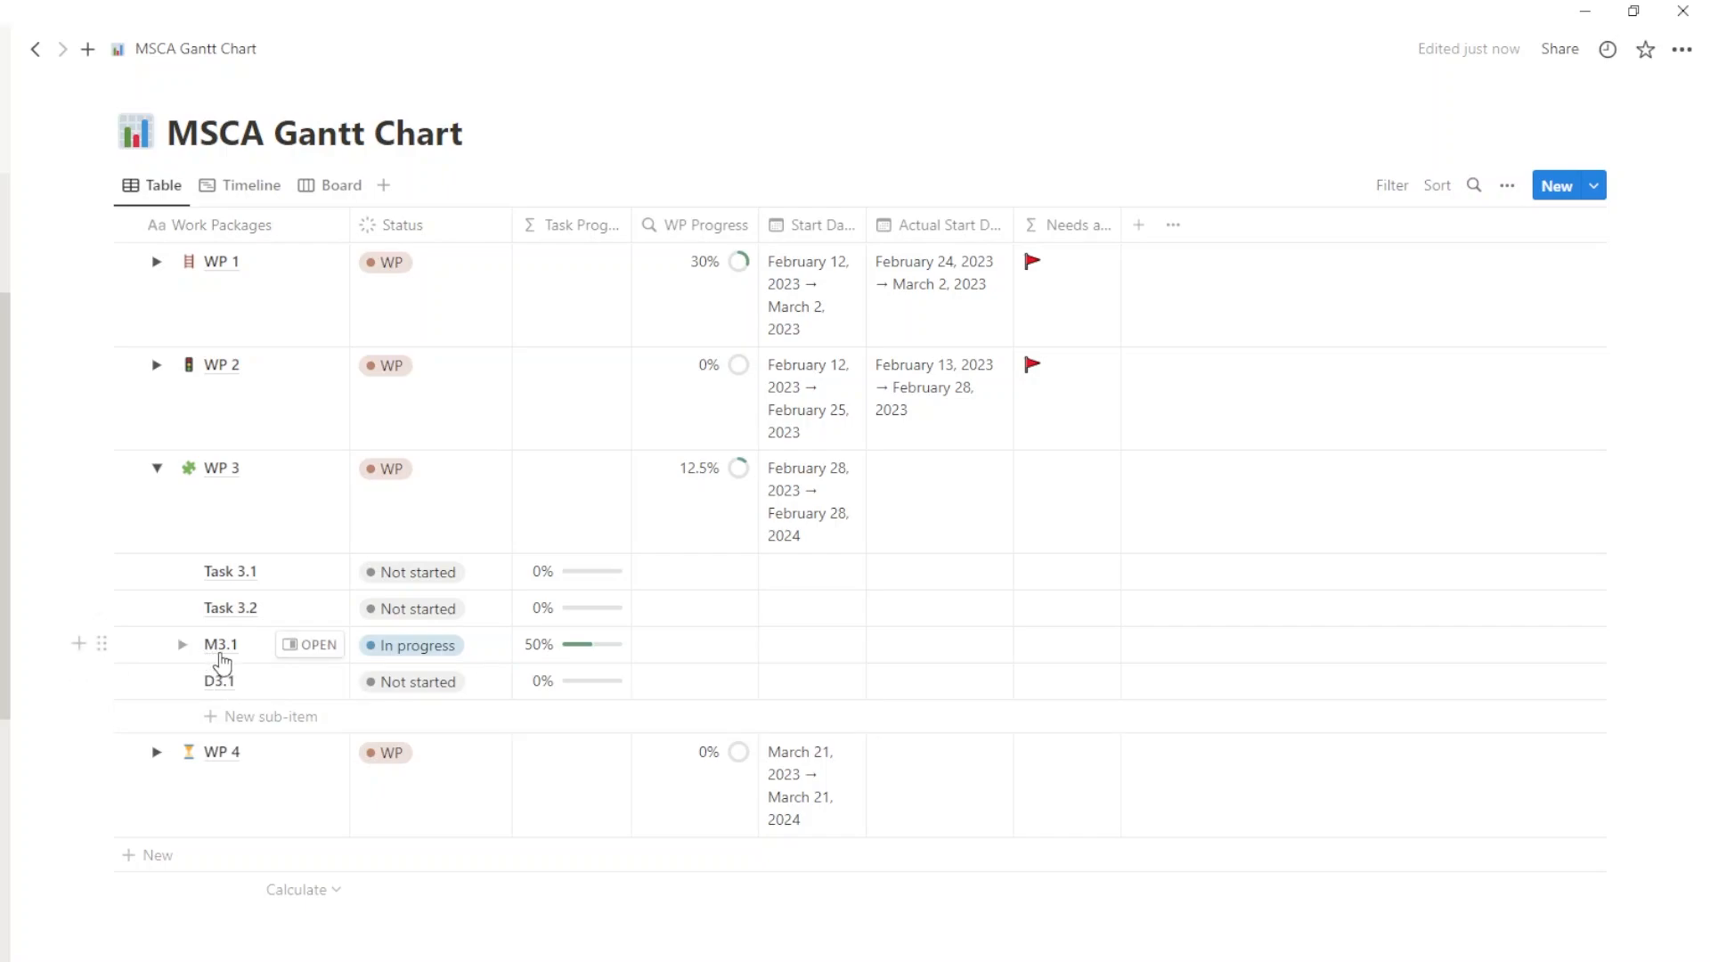
mouse_move(426, 654)
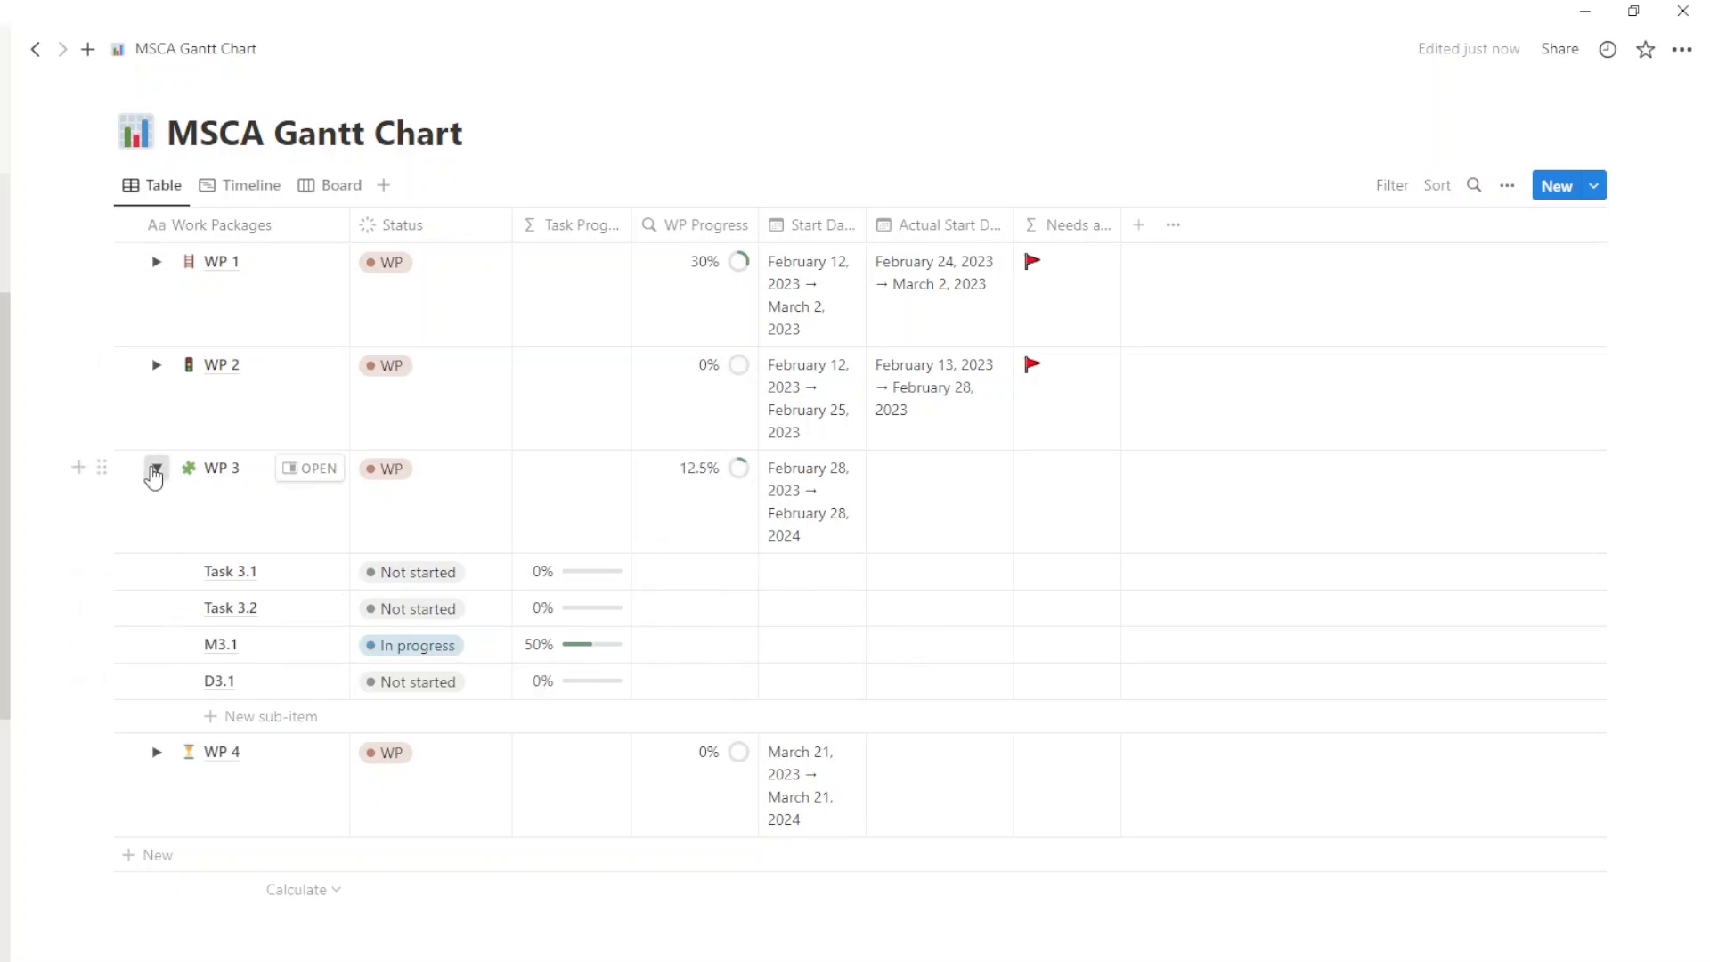
left_click(155, 477)
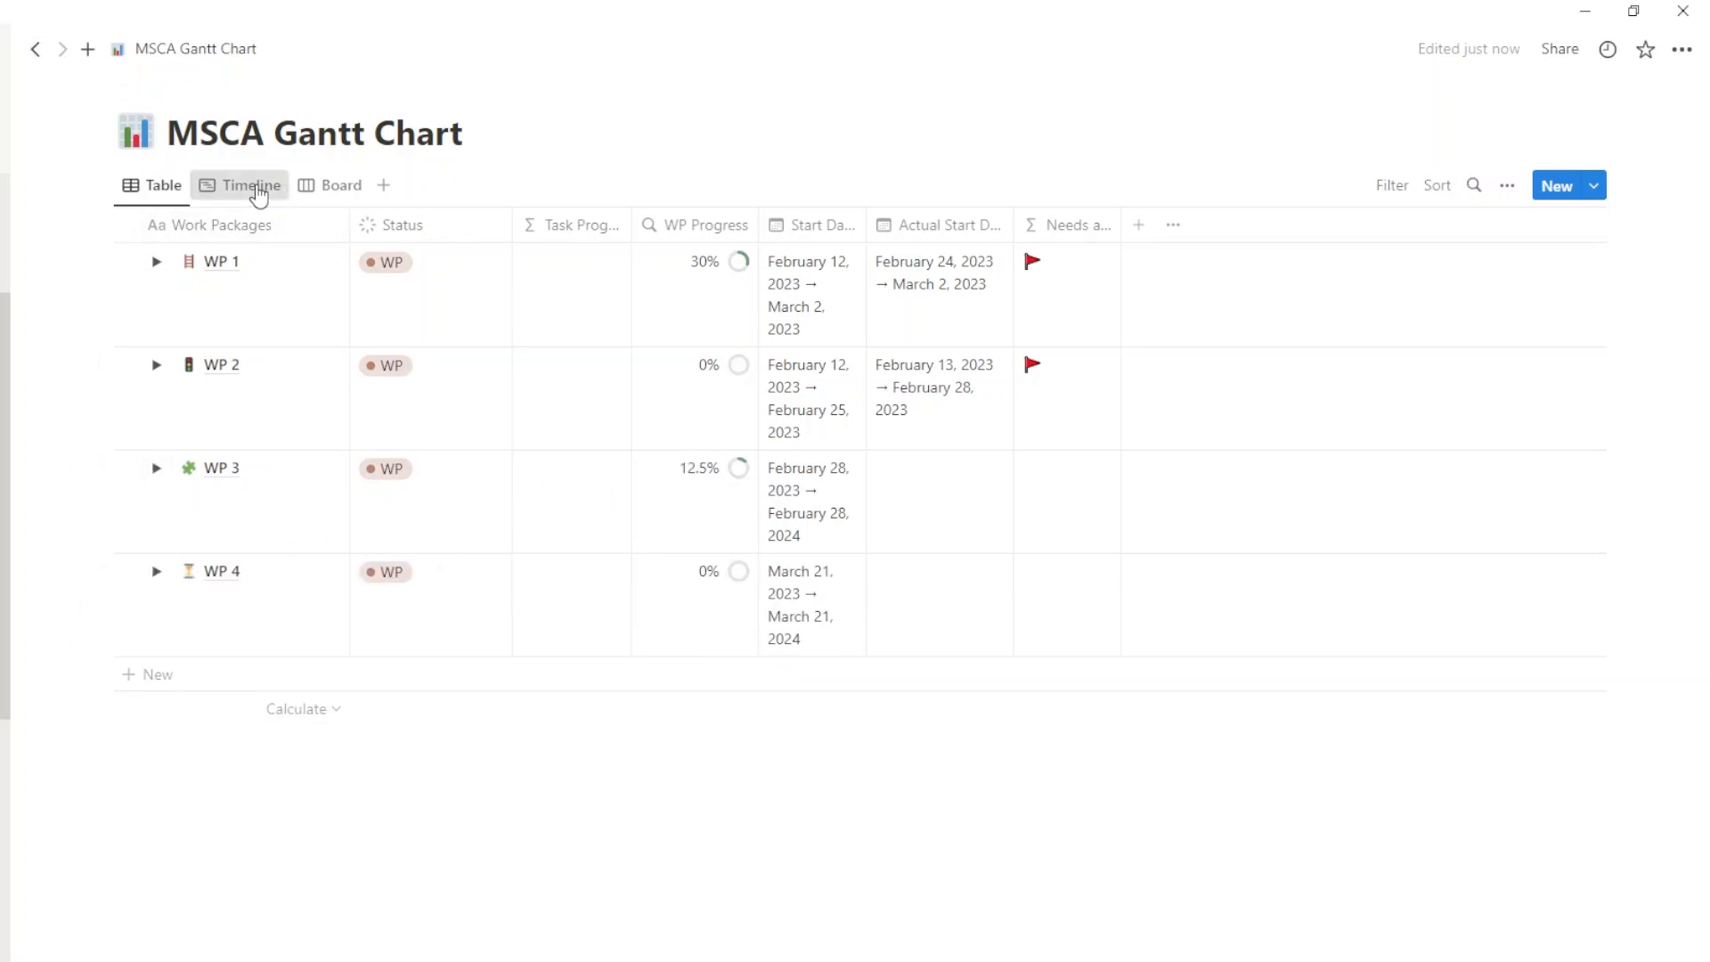
left_click(250, 183)
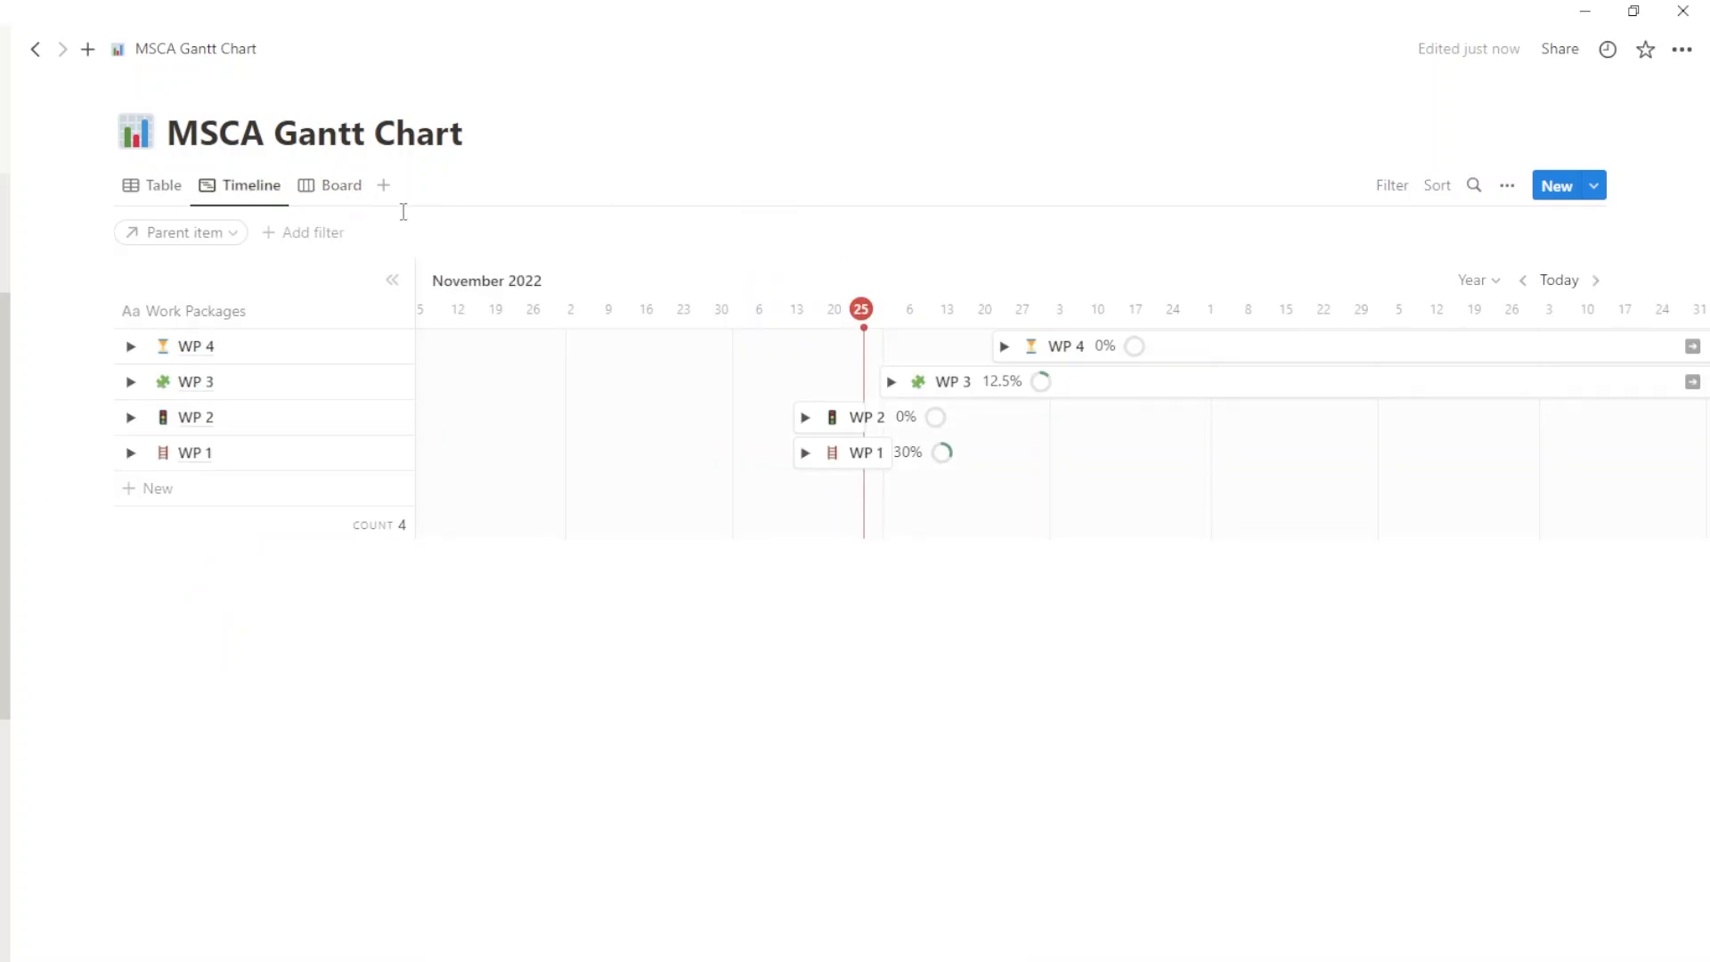
left_click(162, 184)
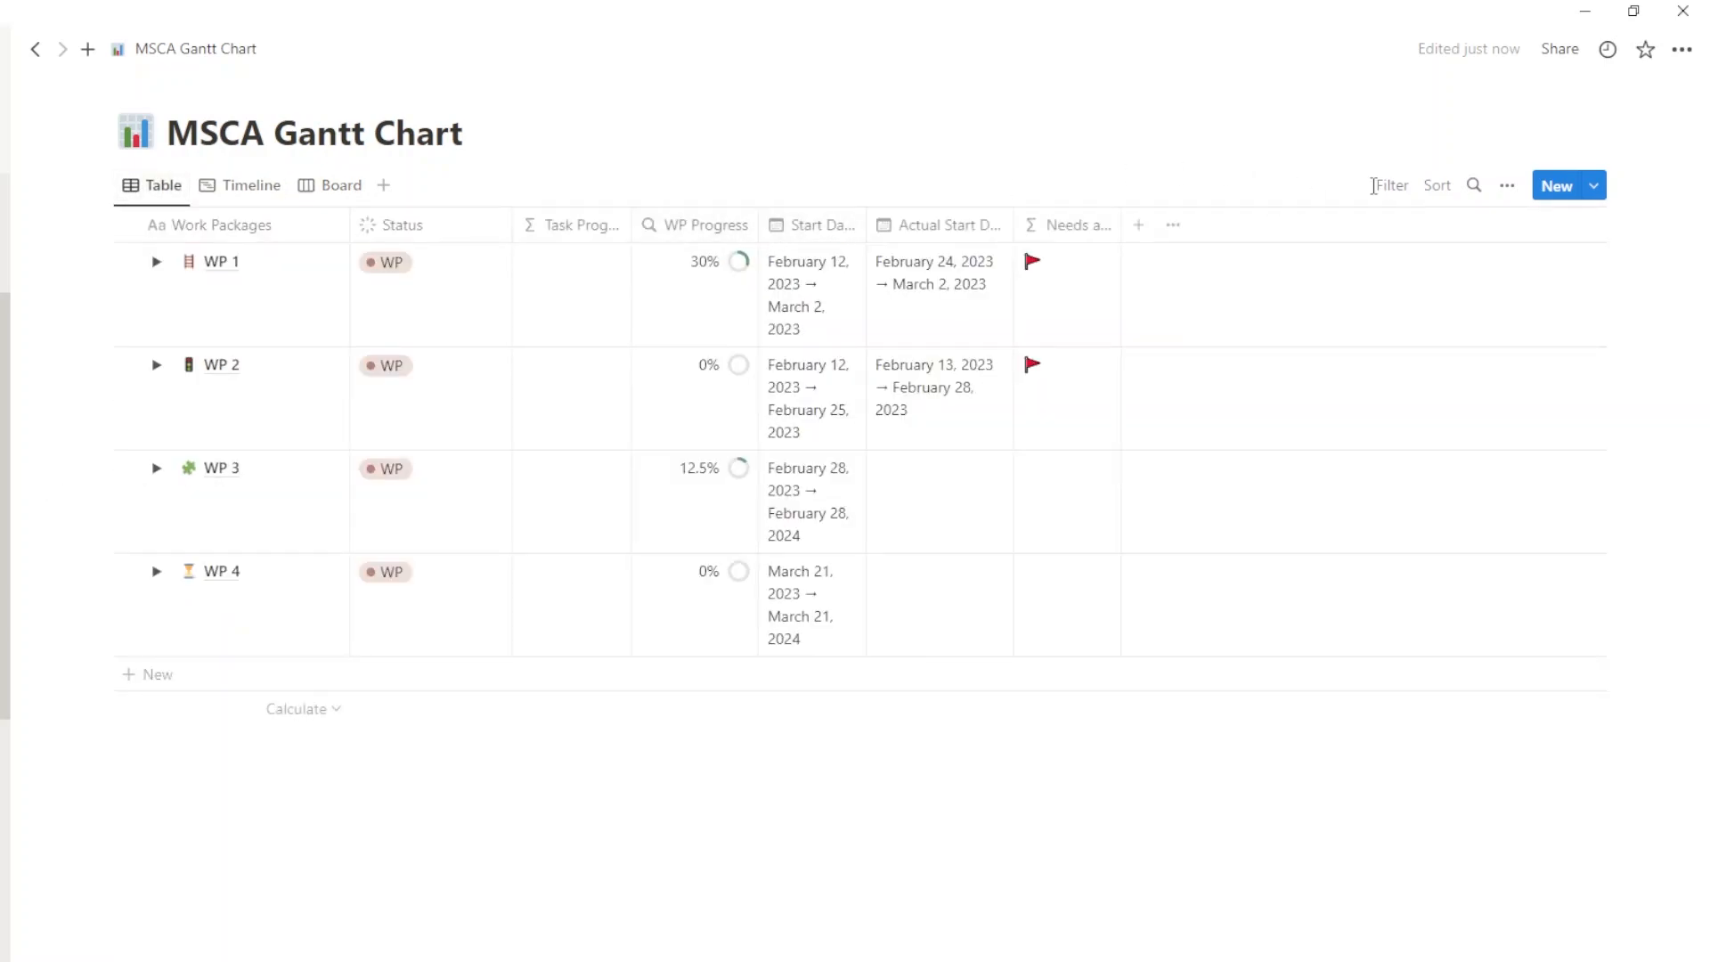
Step: Share the page to the web with a public link, allowing duplication as a template
left_click(1558, 48)
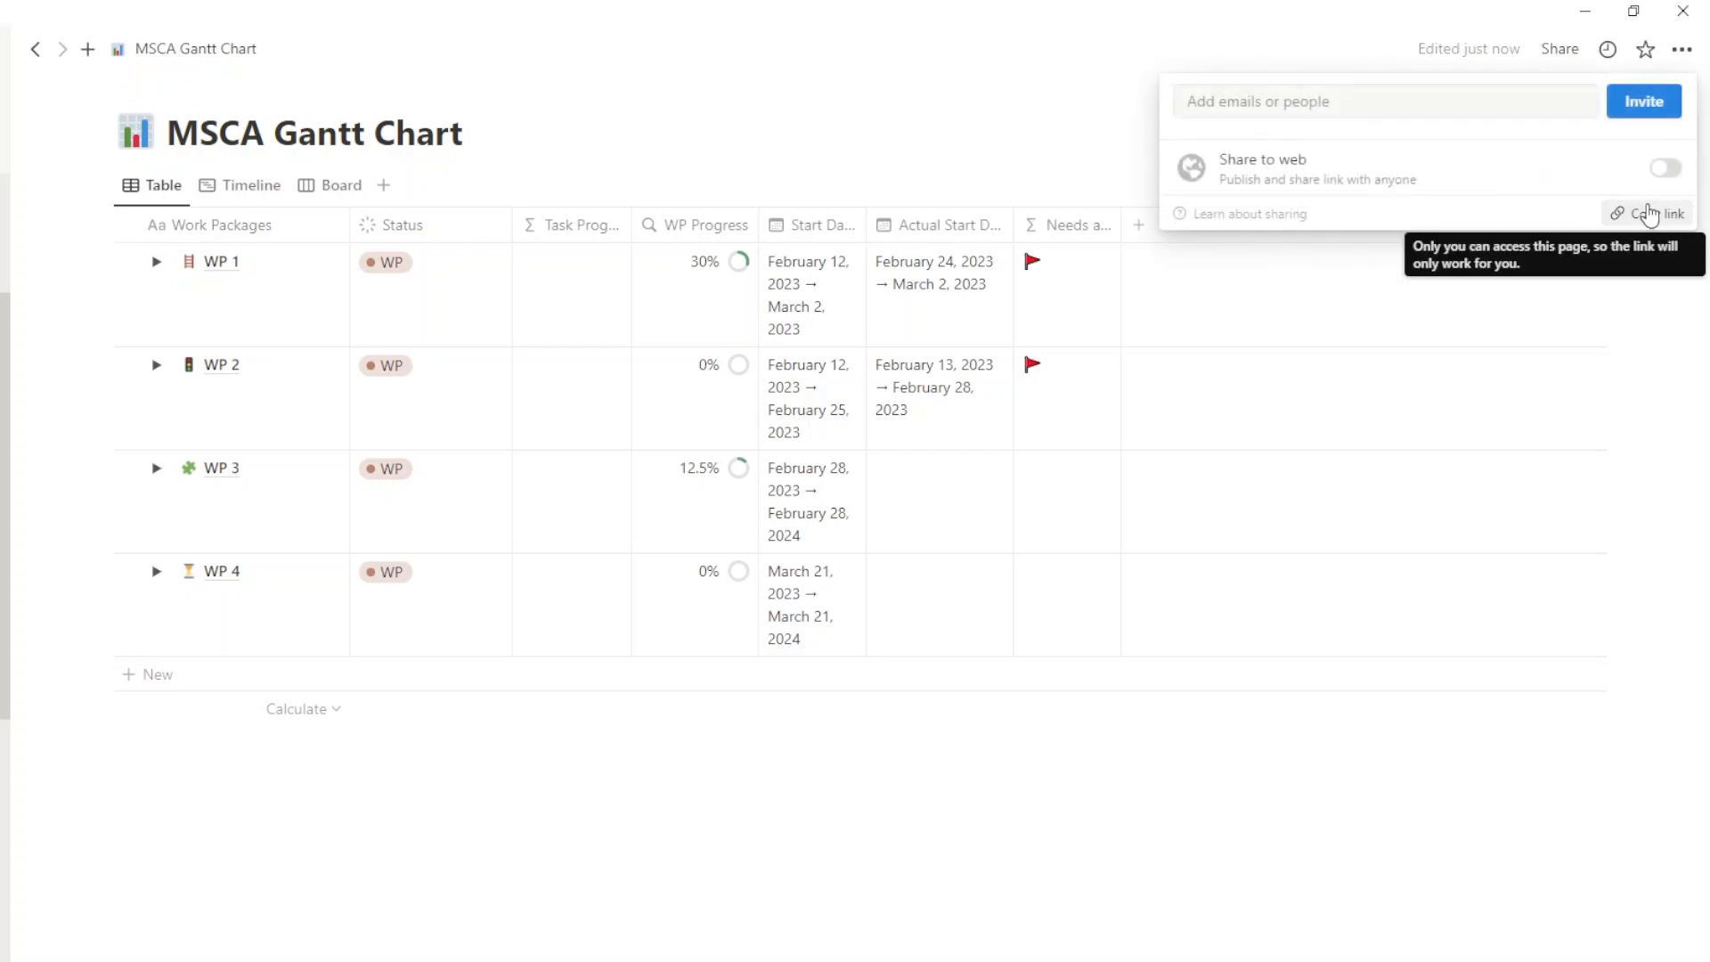
left_click(1664, 167)
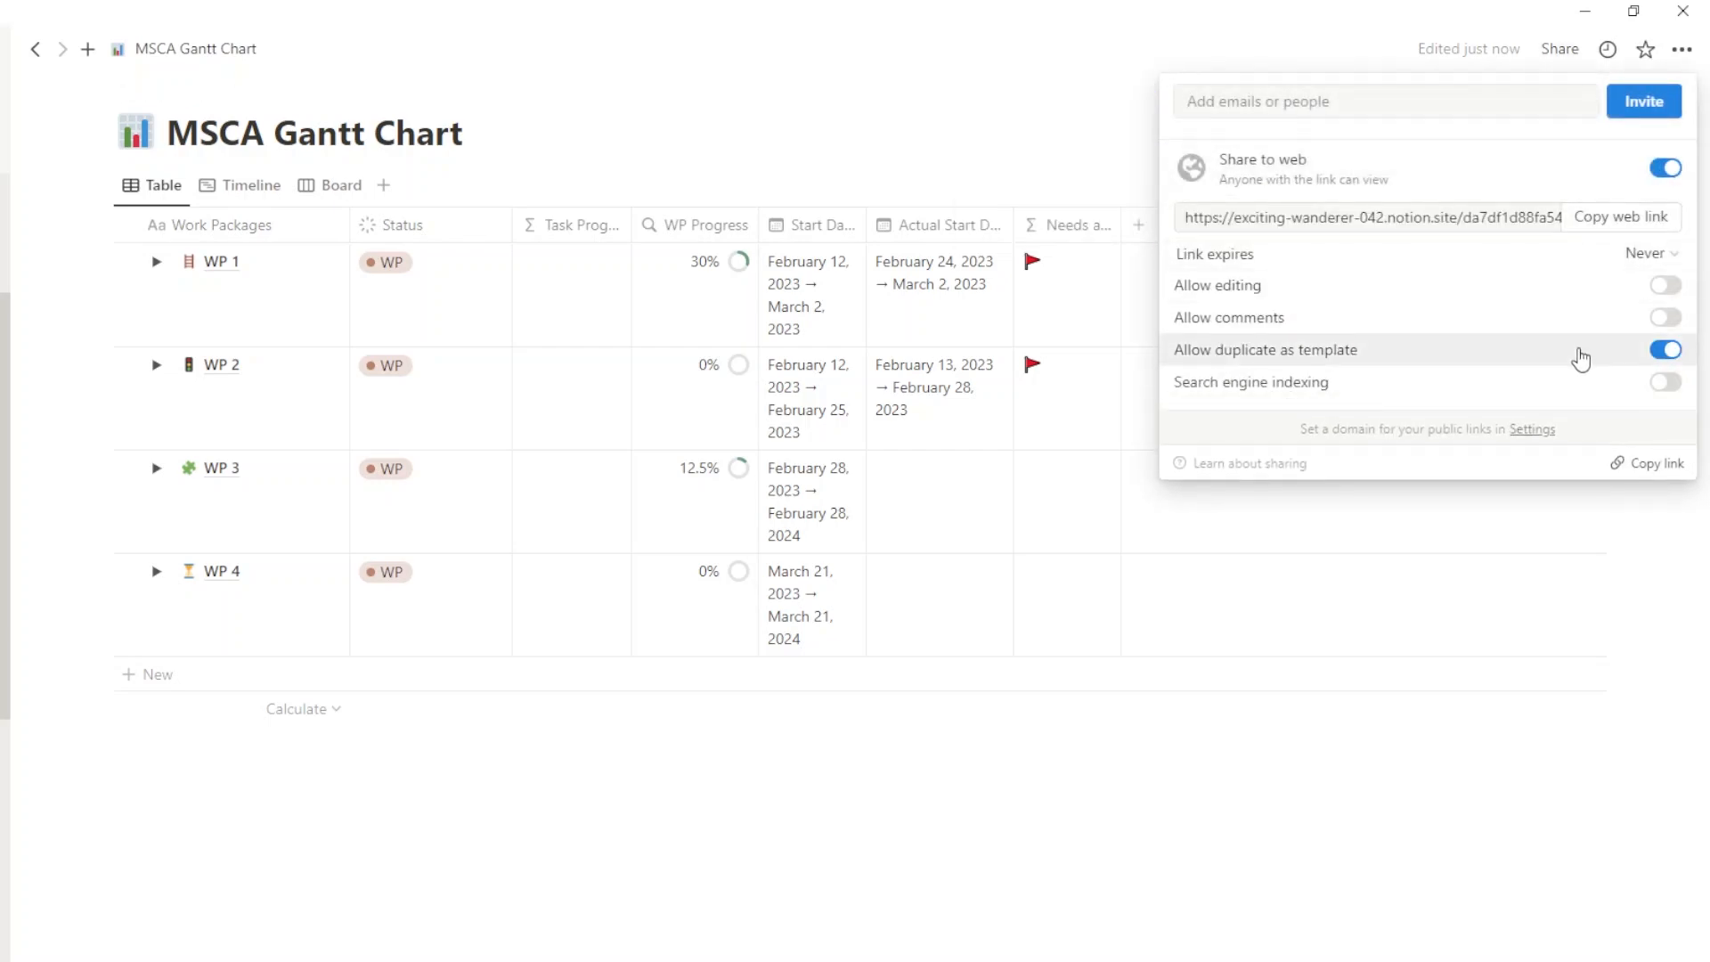